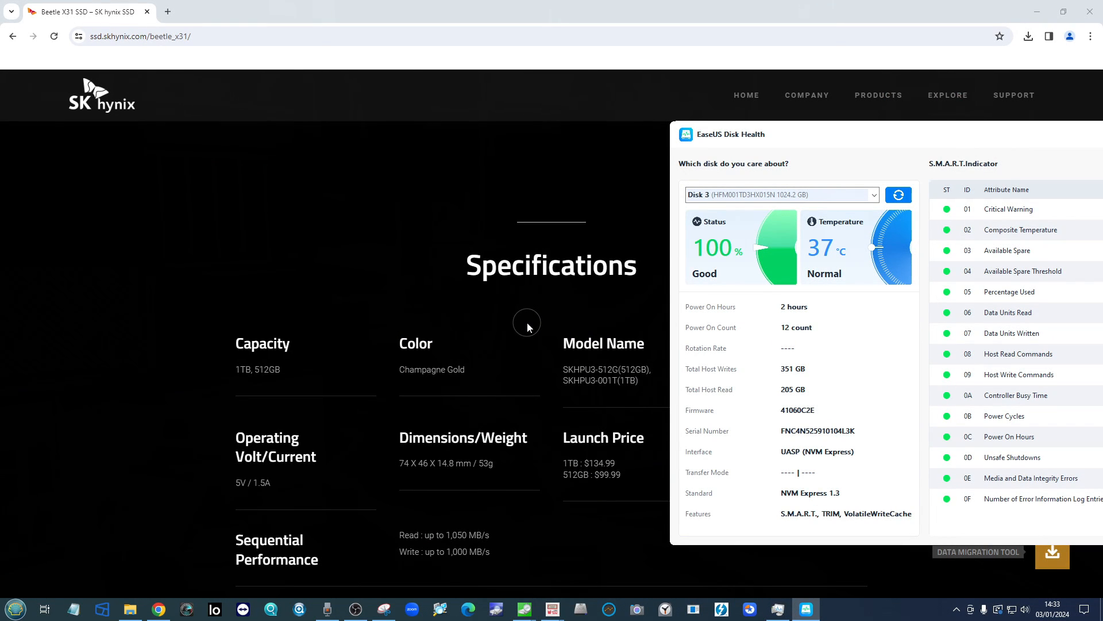
- Scroll to the Specifications table, highlight the 1TB launch price, and bring EaseUS Disk Health back up
scroll(down, 3)
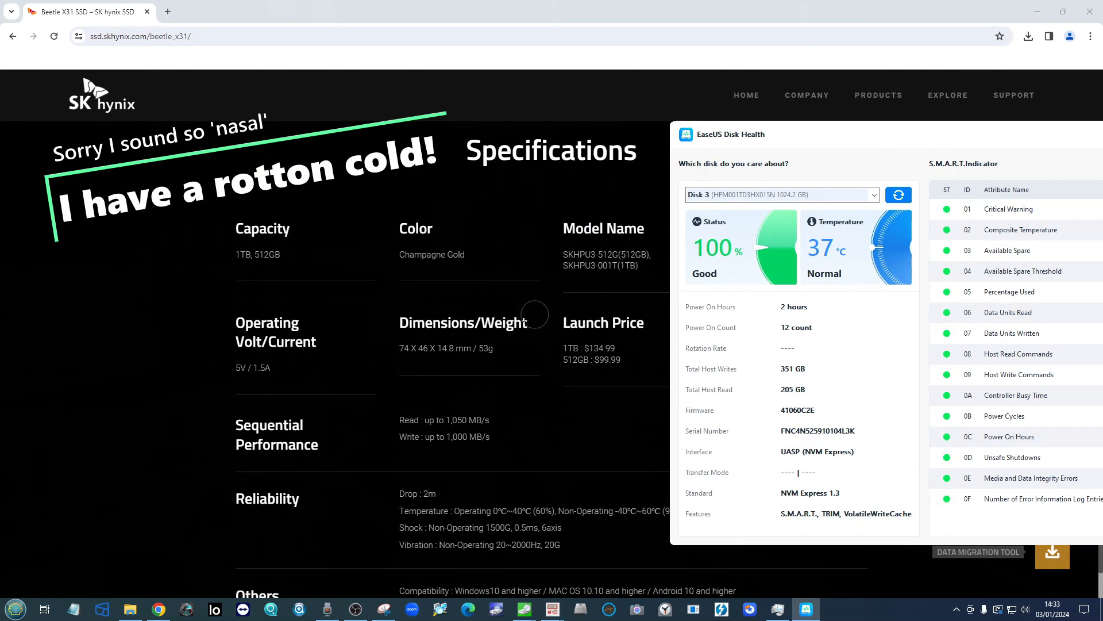
mouse_move(483, 347)
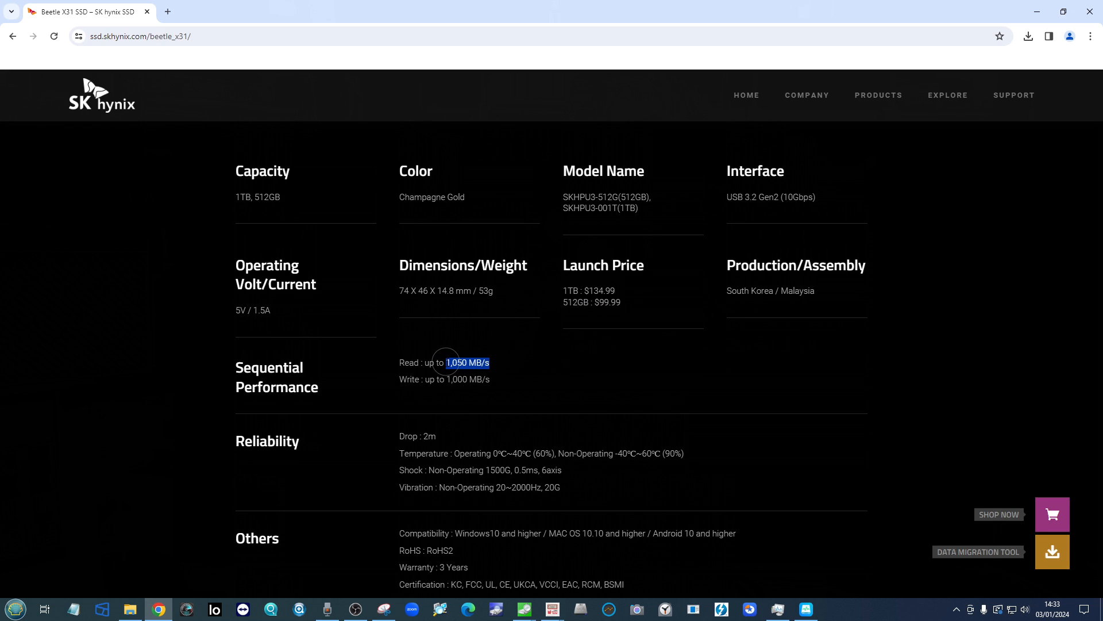
mouse_move(452, 278)
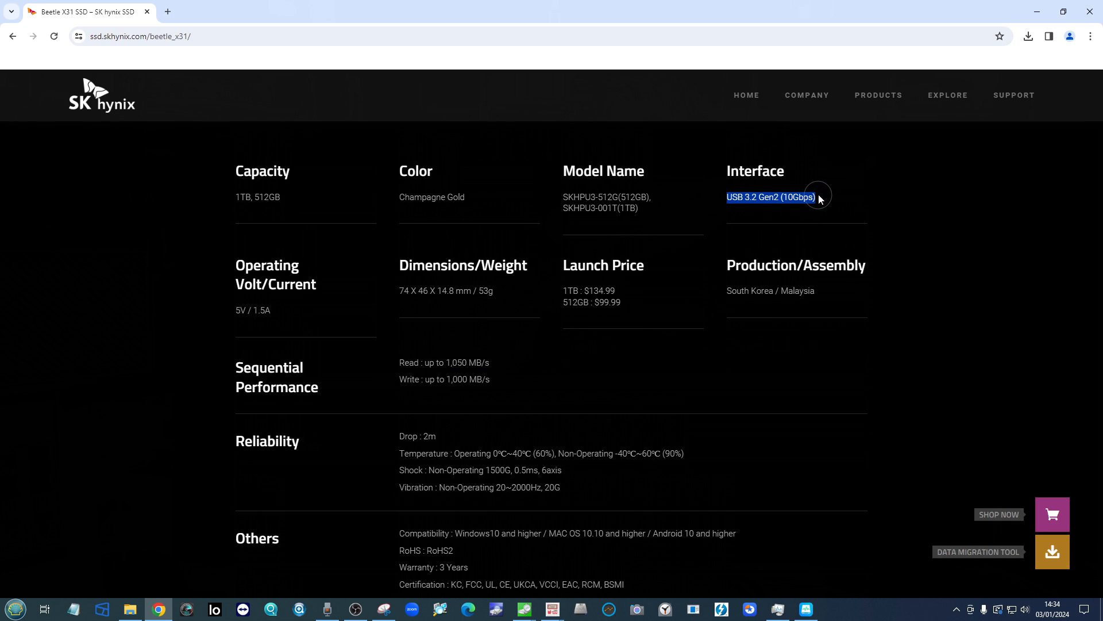
mouse_move(816, 189)
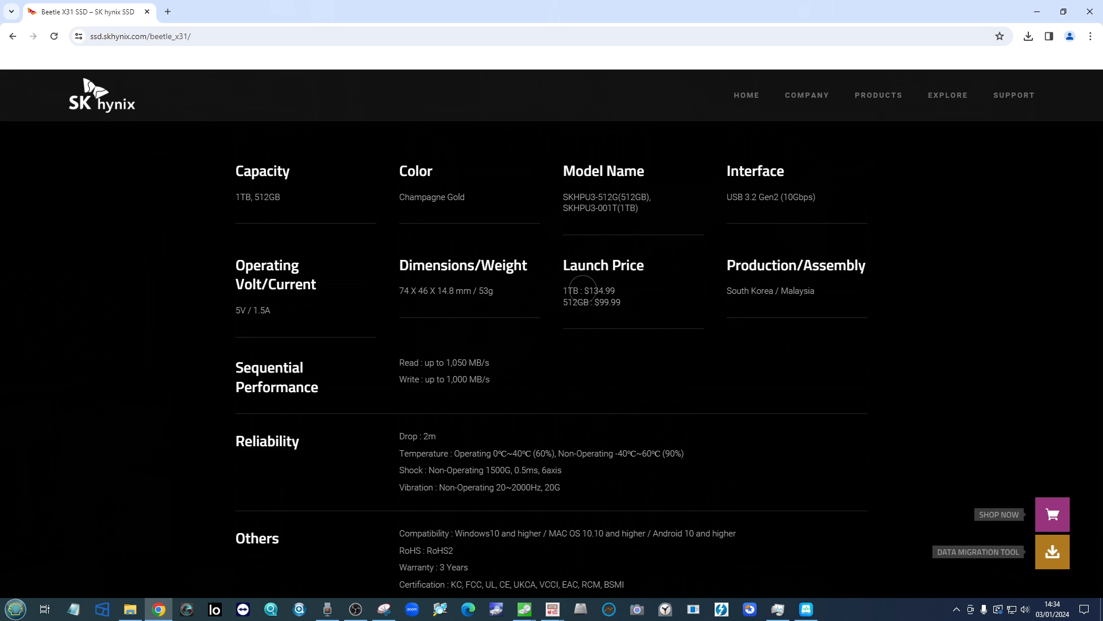
double_click(597, 289)
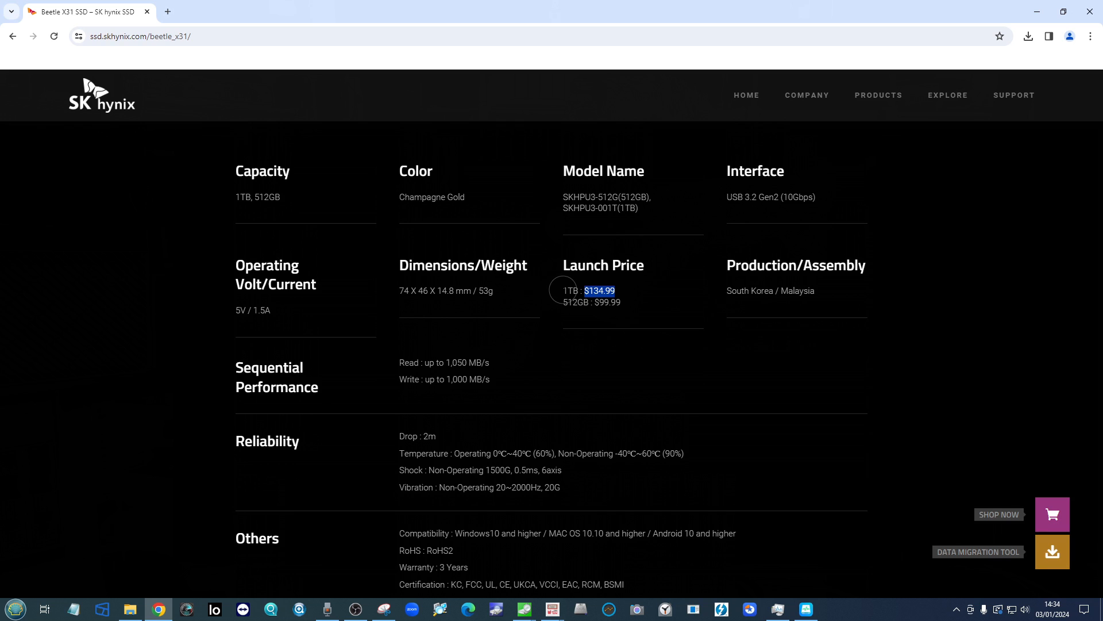
mouse_move(639, 358)
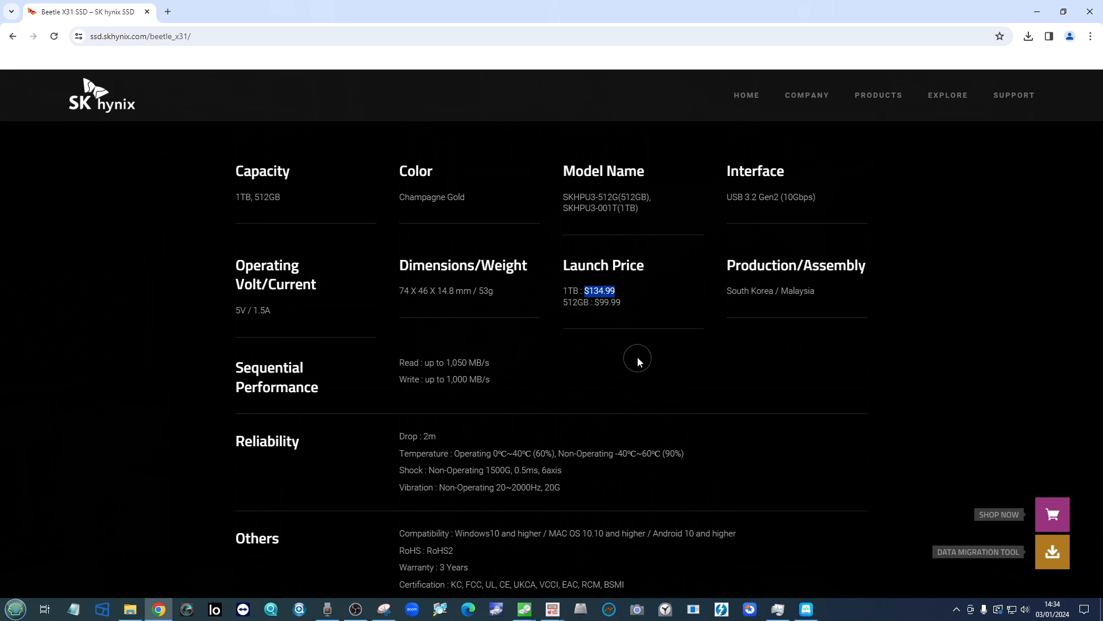
mouse_move(584, 331)
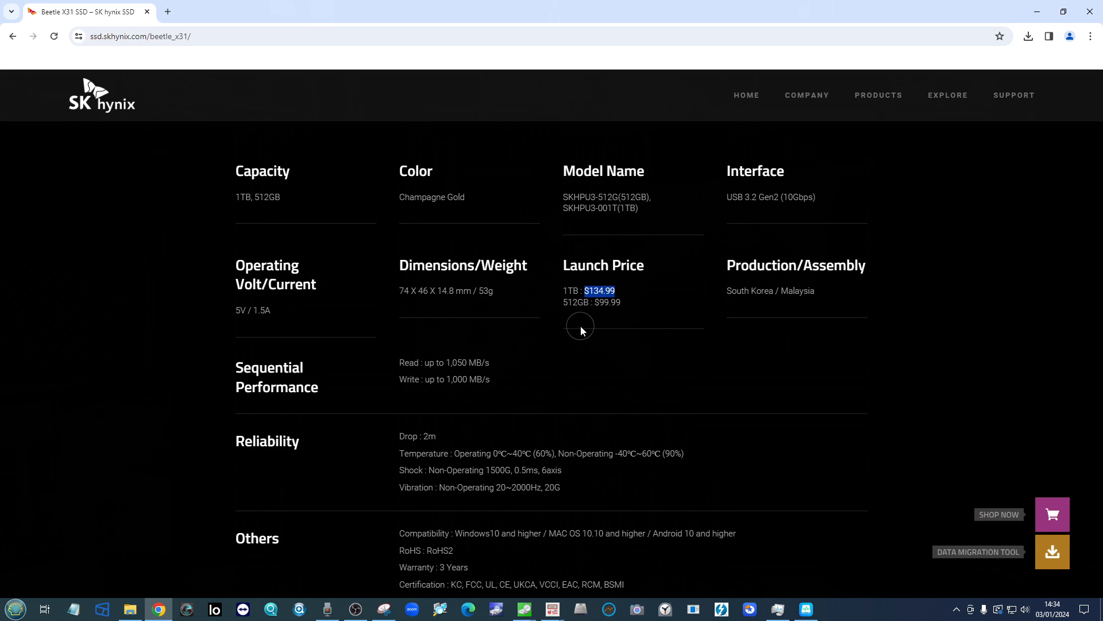
click(806, 609)
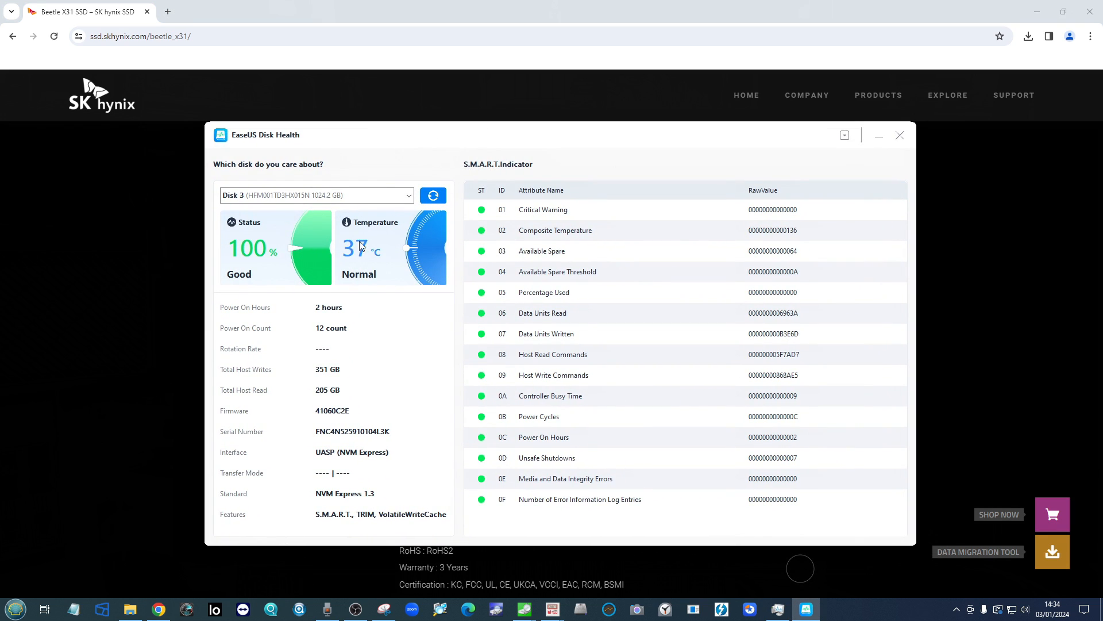
mouse_move(346, 253)
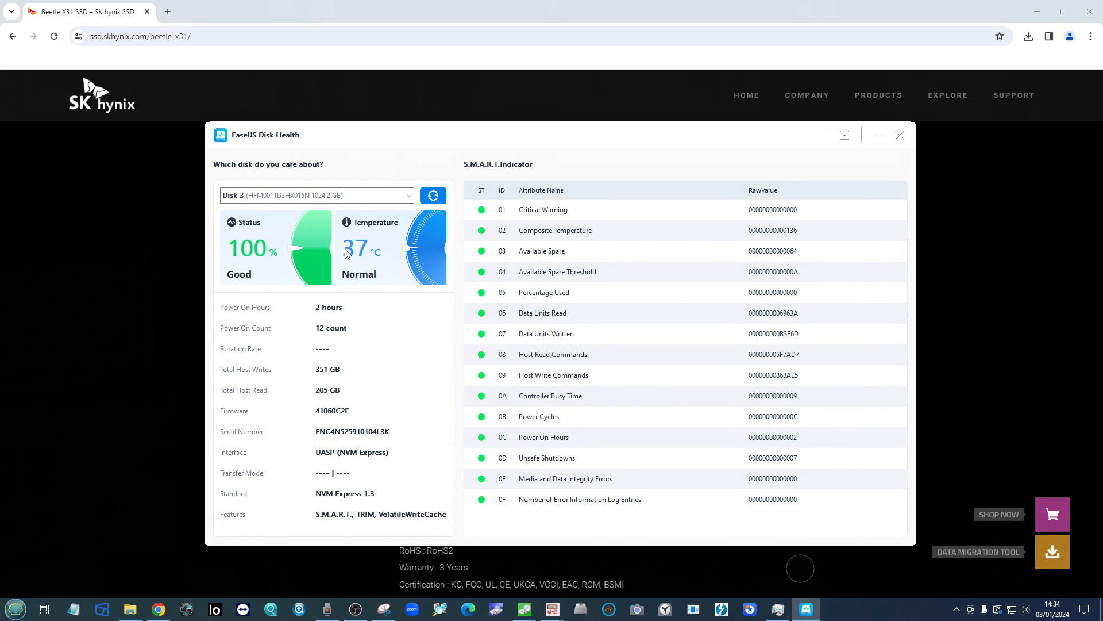
mouse_move(355, 250)
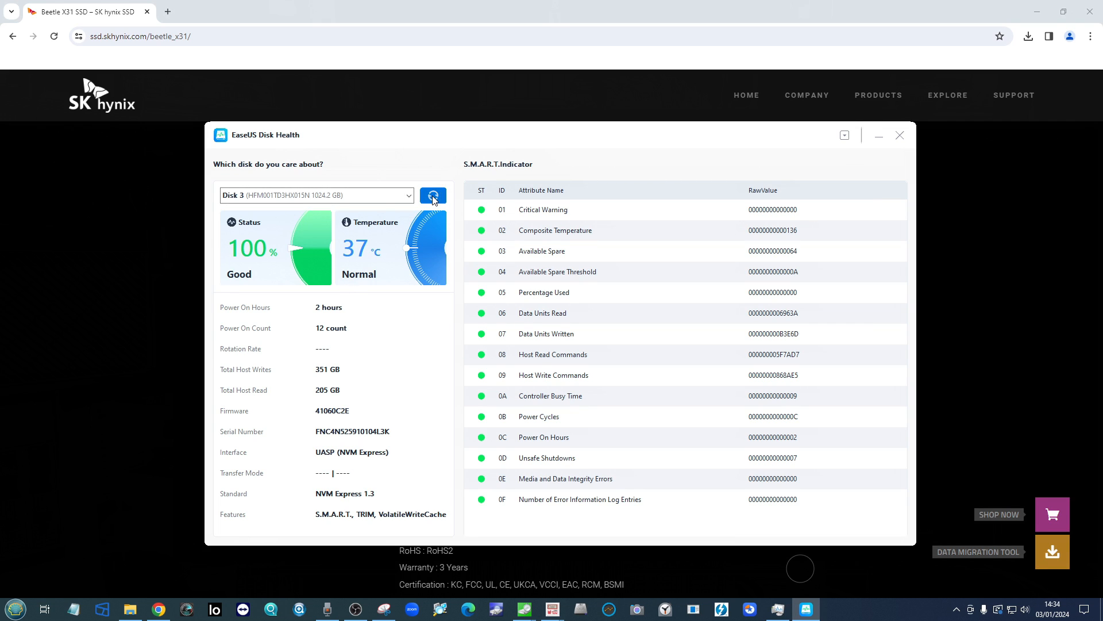
mouse_move(430, 216)
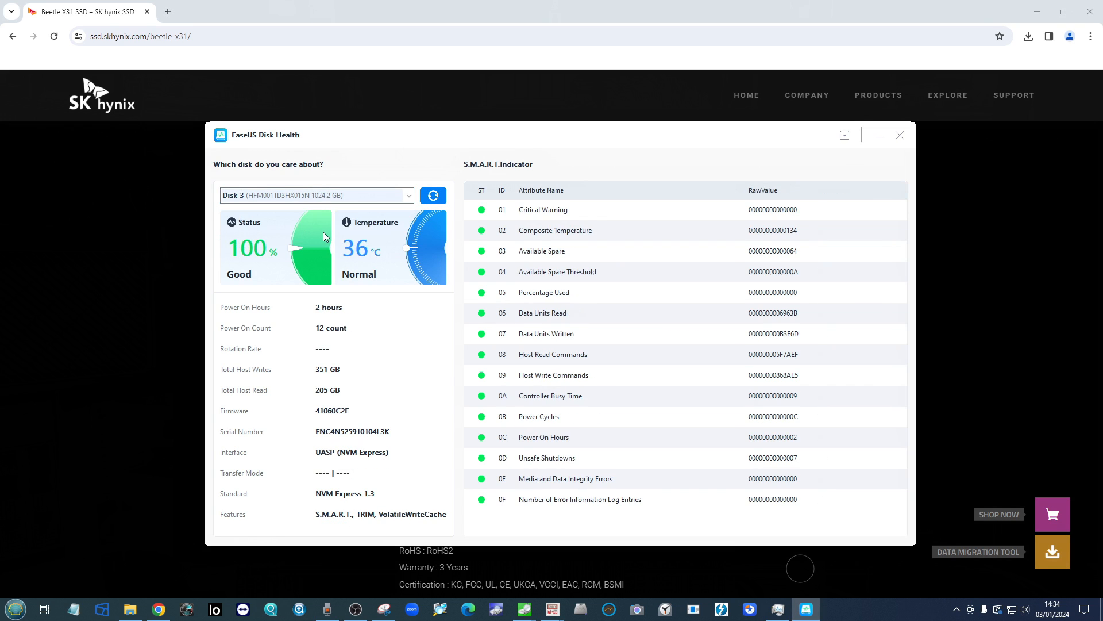
mouse_move(894, 138)
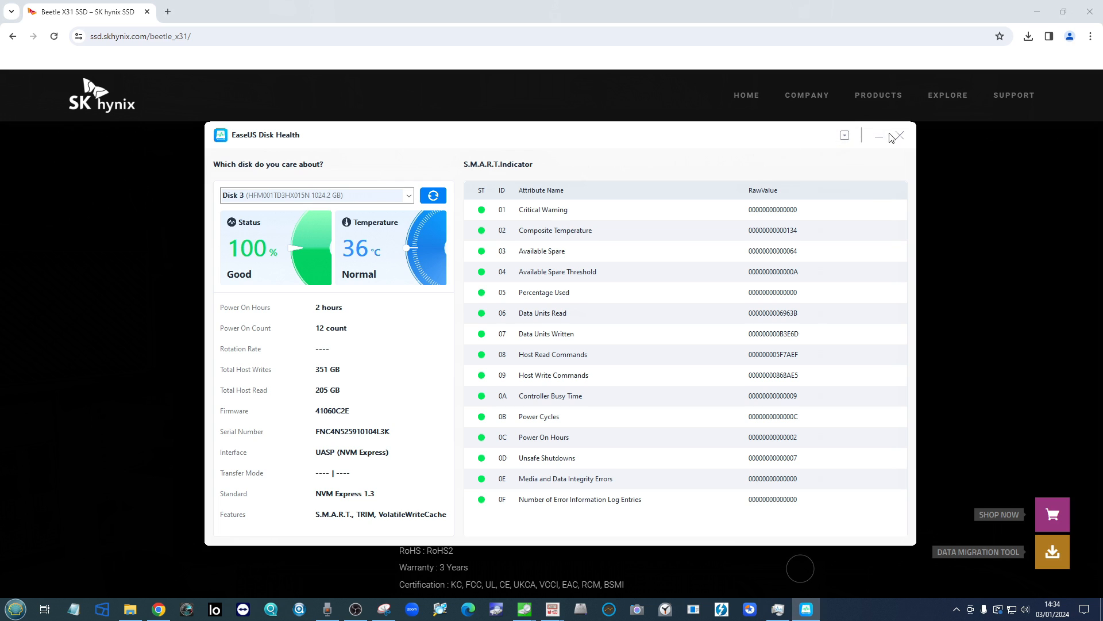
mouse_move(880, 136)
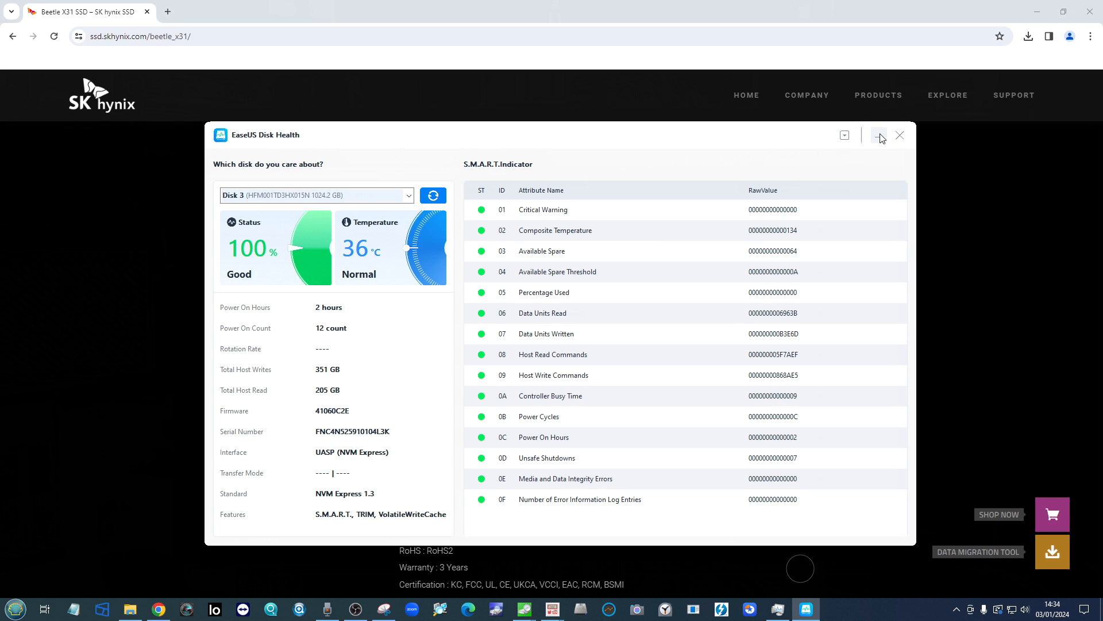
- Minimize the EaseUS Disk Health window after the 36 °C reading refreshes
click(900, 136)
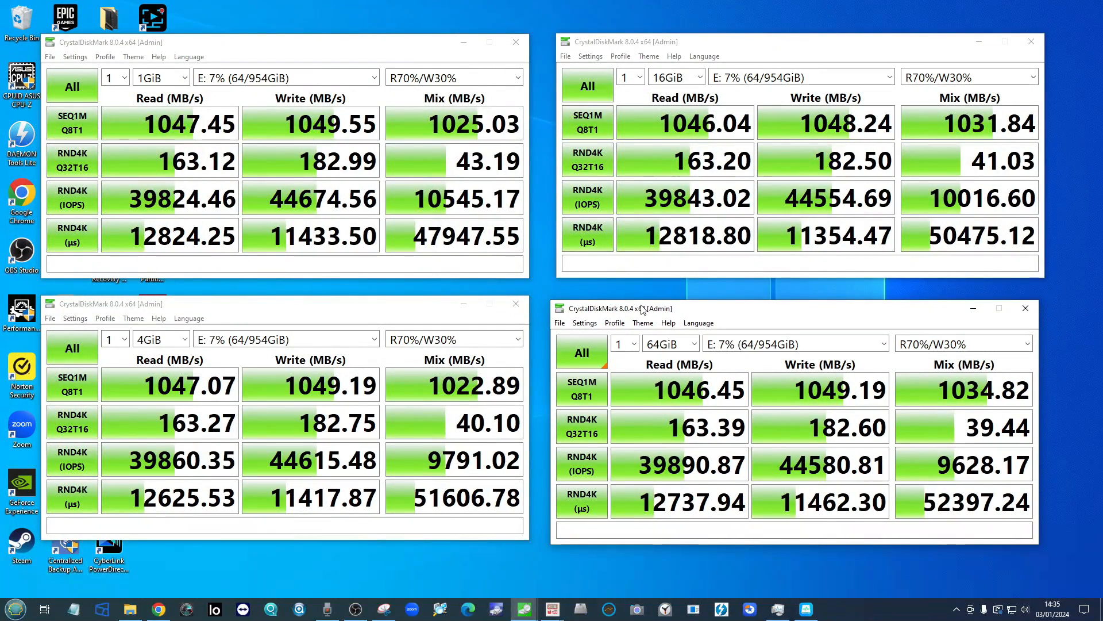
mouse_move(708, 43)
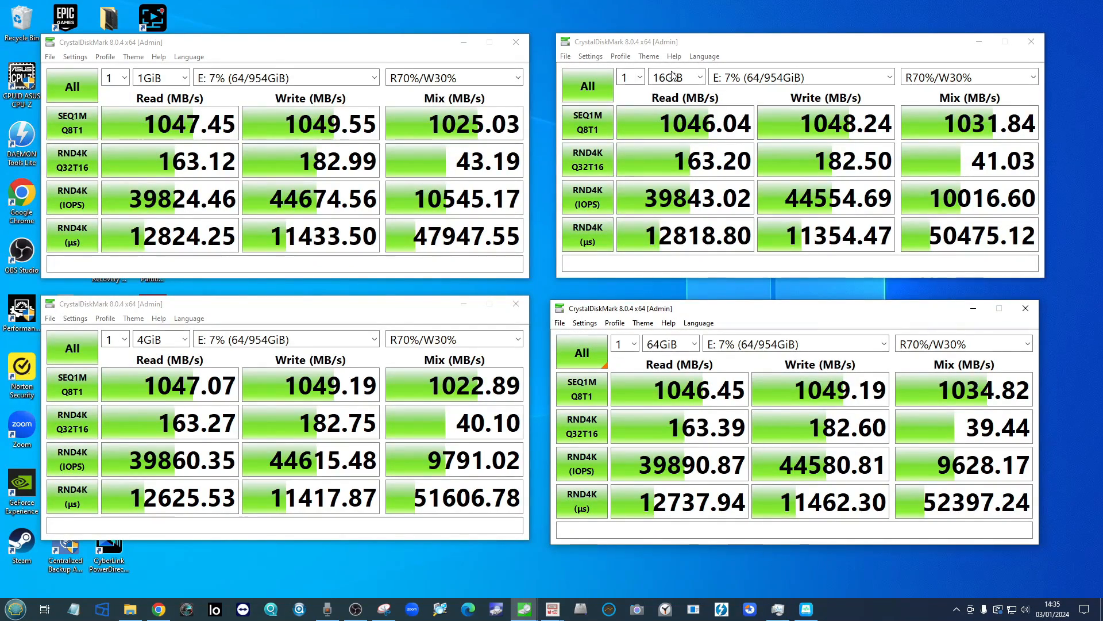
mouse_move(678, 345)
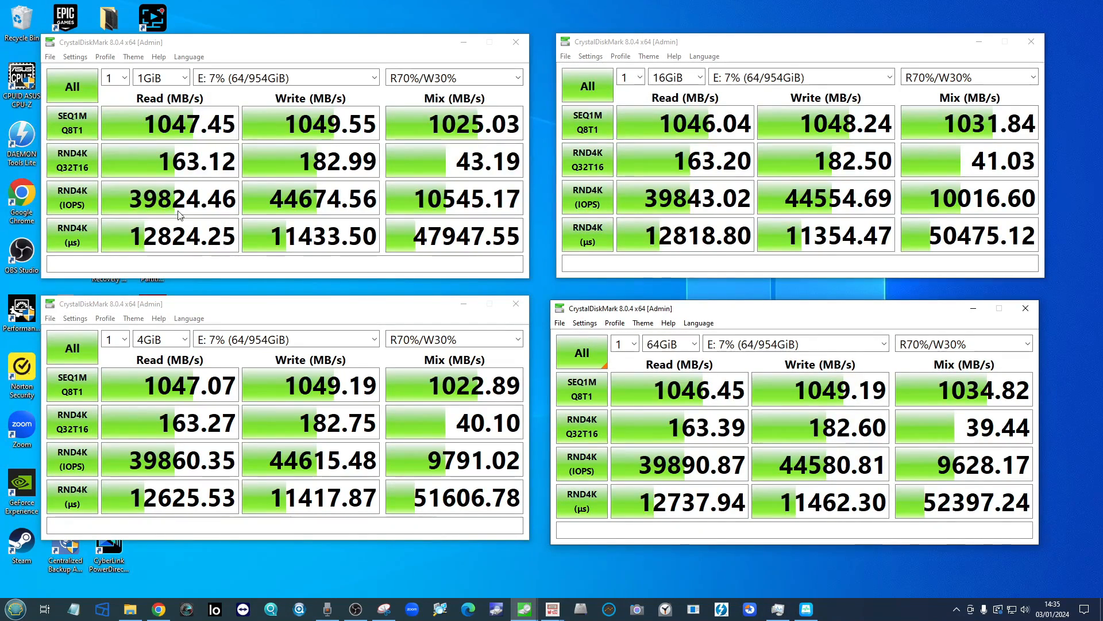
mouse_move(361, 115)
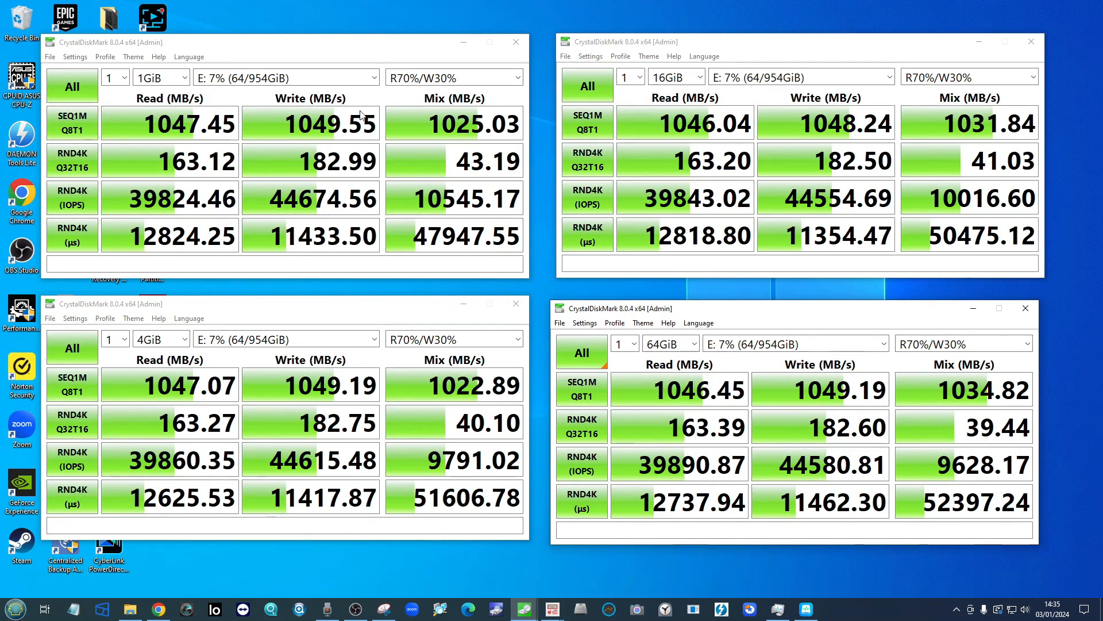
mouse_move(791, 299)
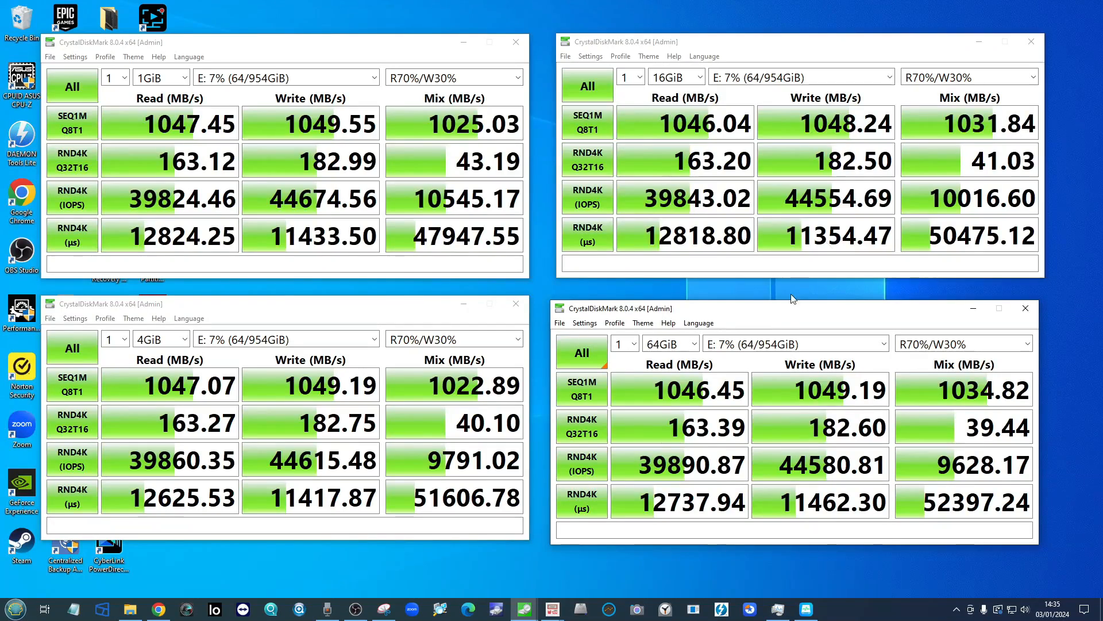
mouse_move(656, 395)
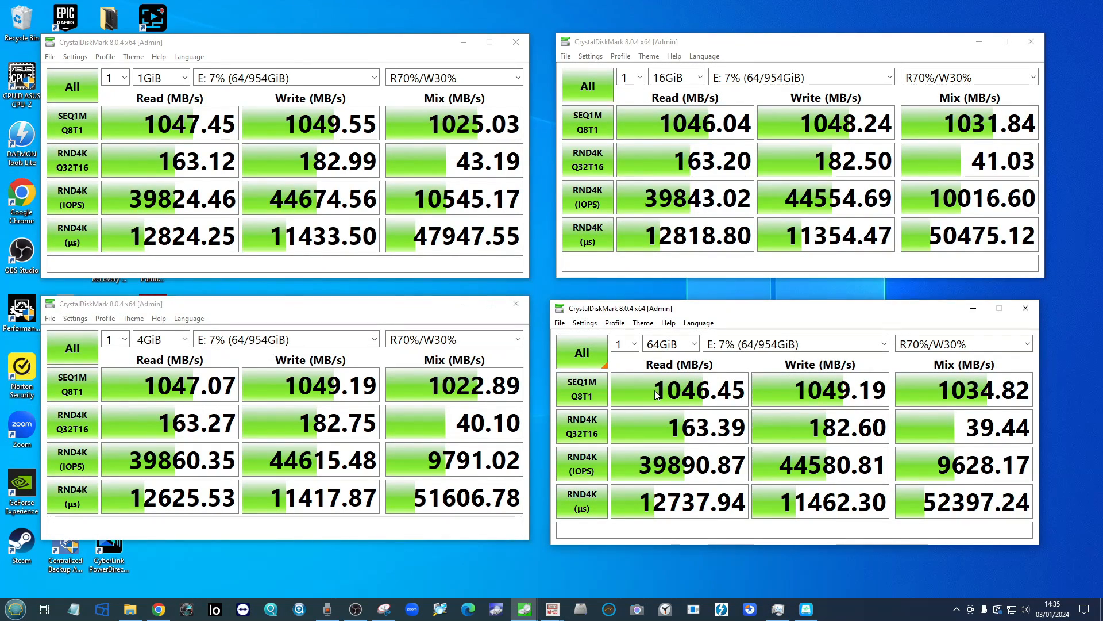
mouse_move(347, 487)
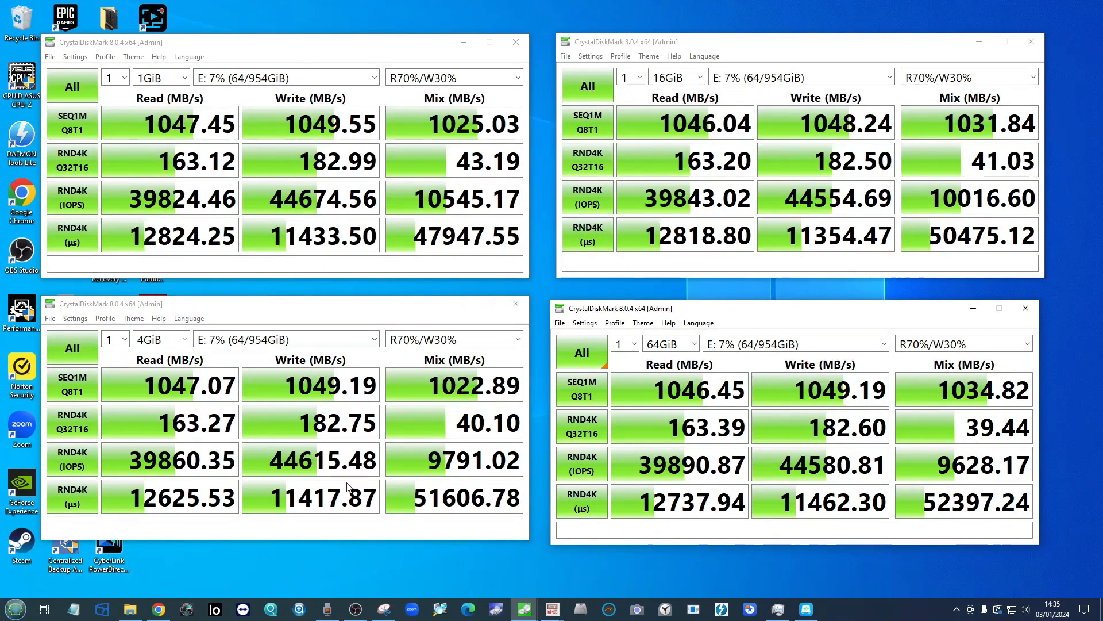
mouse_move(104, 595)
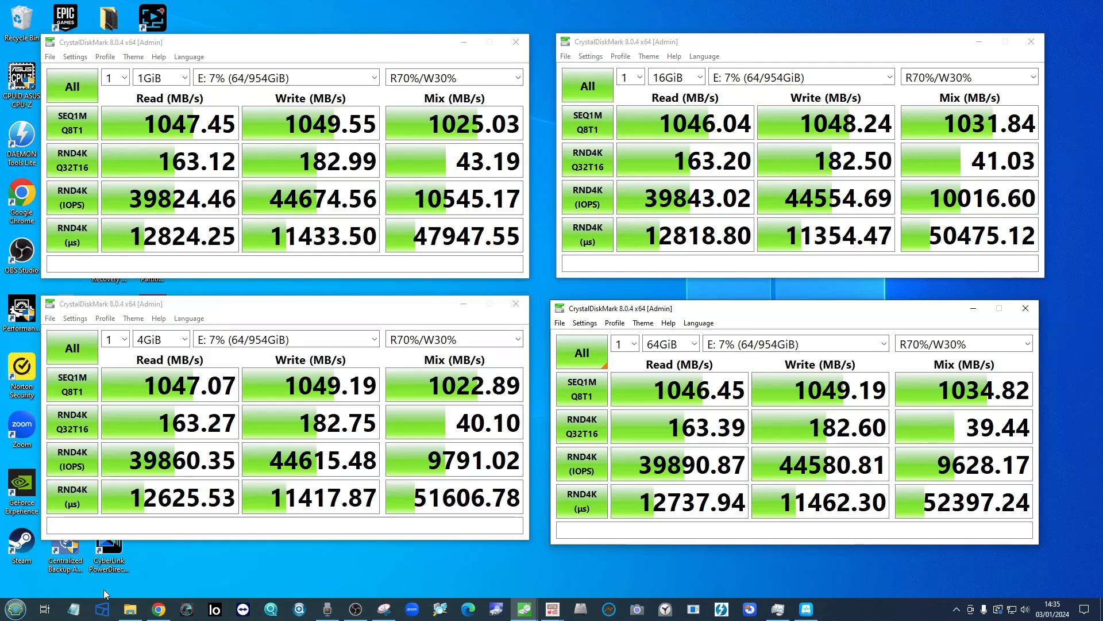
- Revisit the SK hynix Beetle X31 spec page and scroll down its table
click(156, 609)
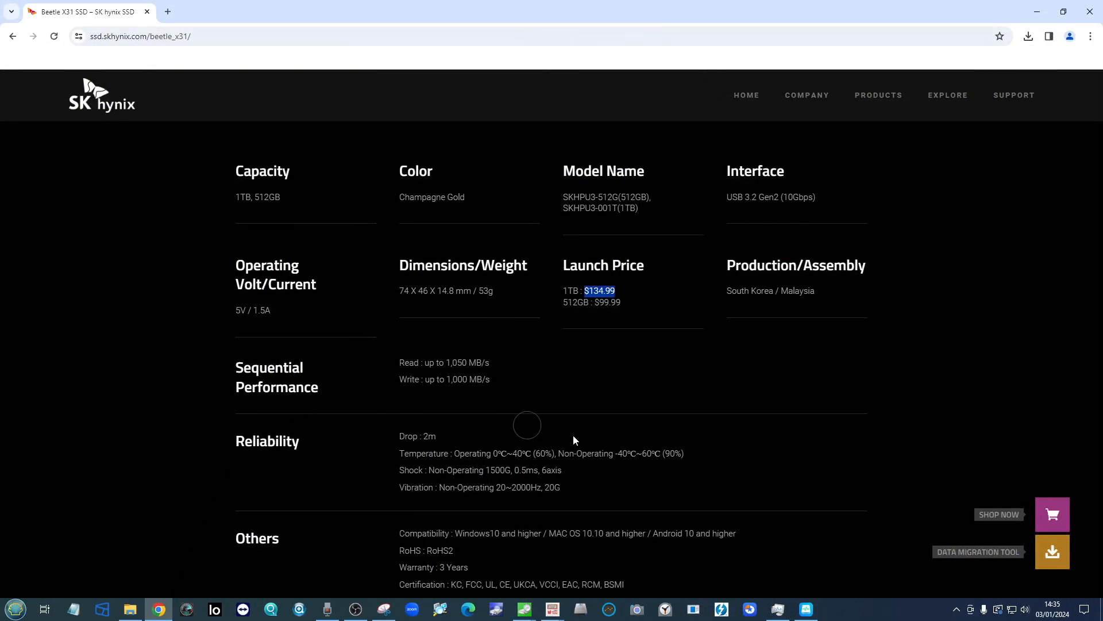
scroll(down, 3)
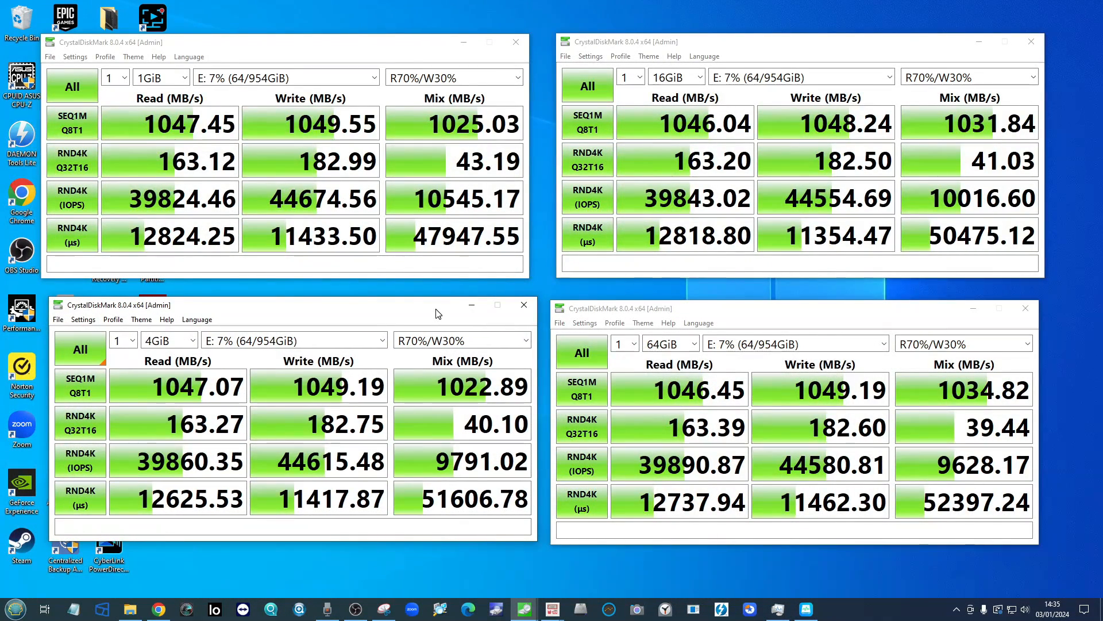
mouse_move(699, 171)
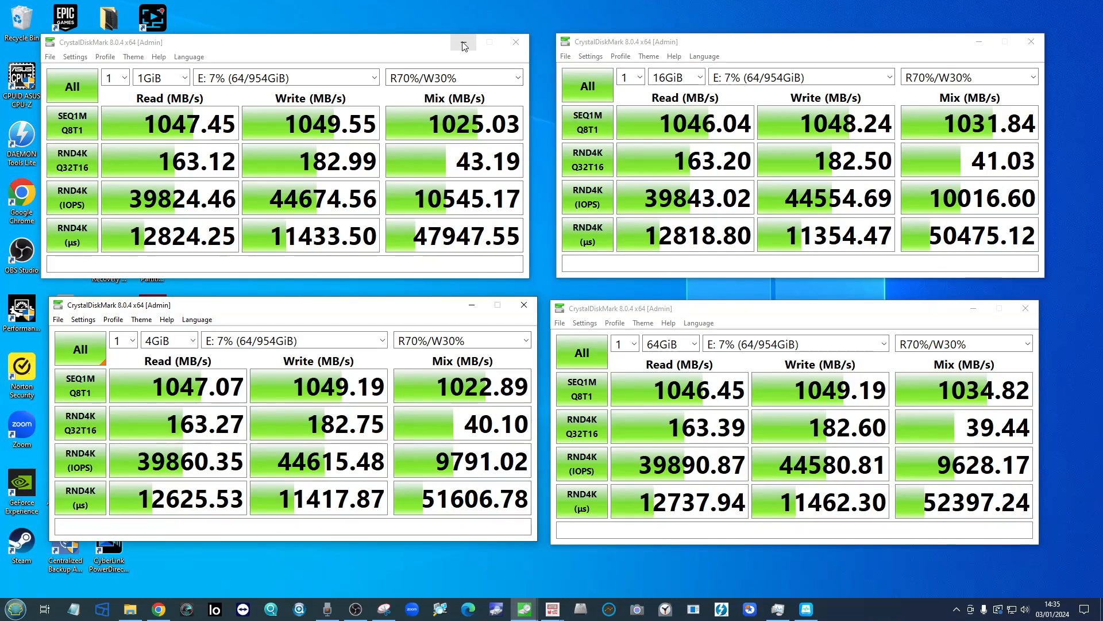
mouse_move(463, 43)
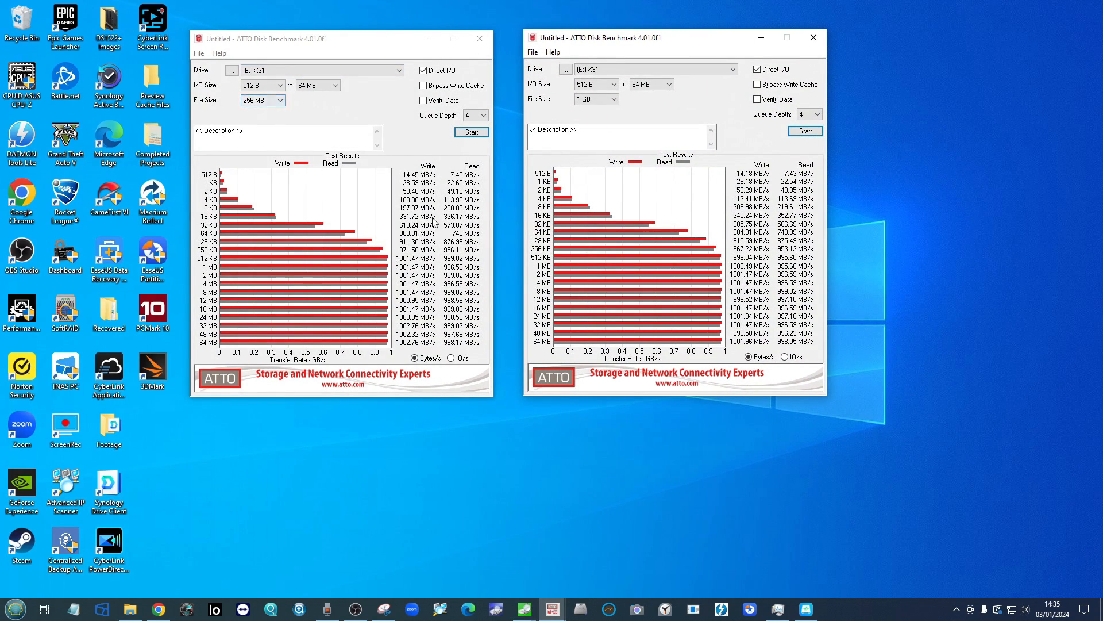
mouse_move(423, 317)
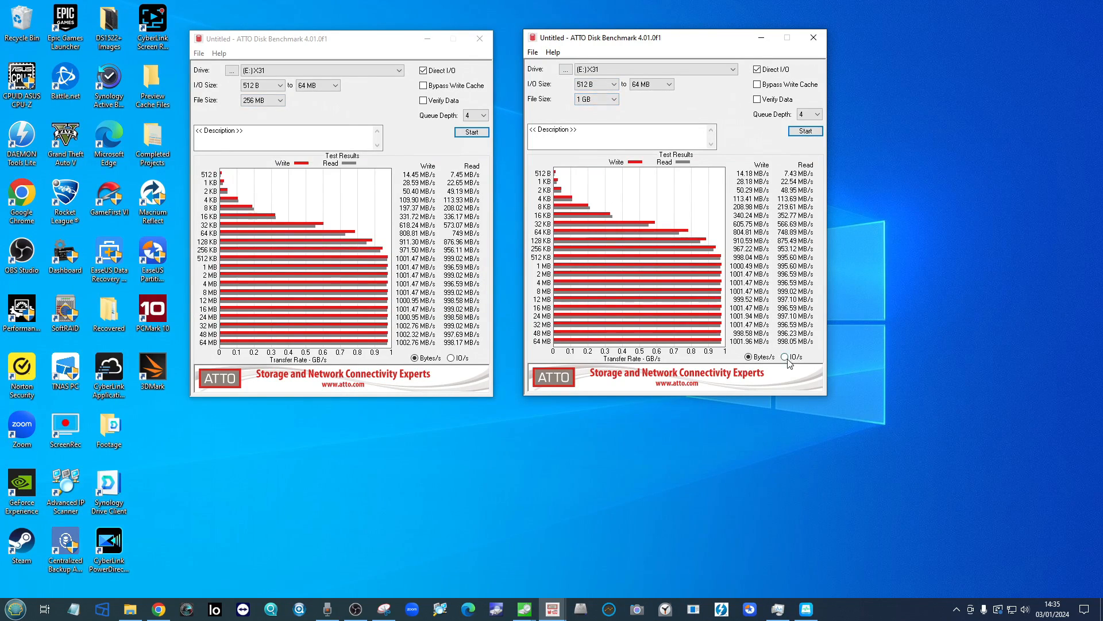
- Switch the 1 GB ATTO results to IO/s, the 256 MB results back to Bytes/s, then put the windows away
click(451, 359)
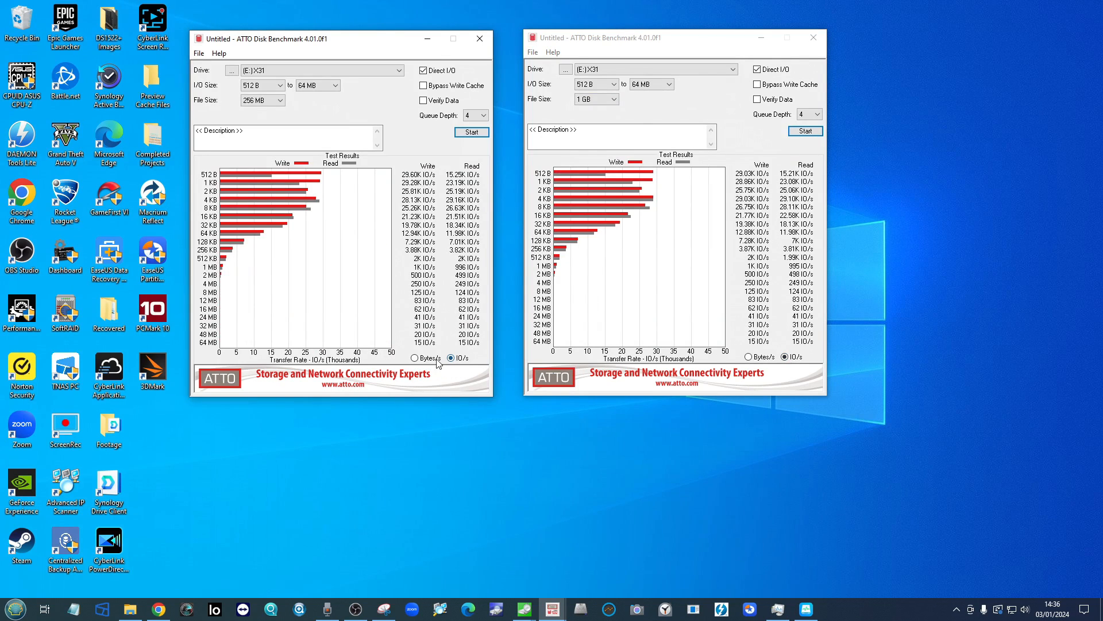
click(415, 358)
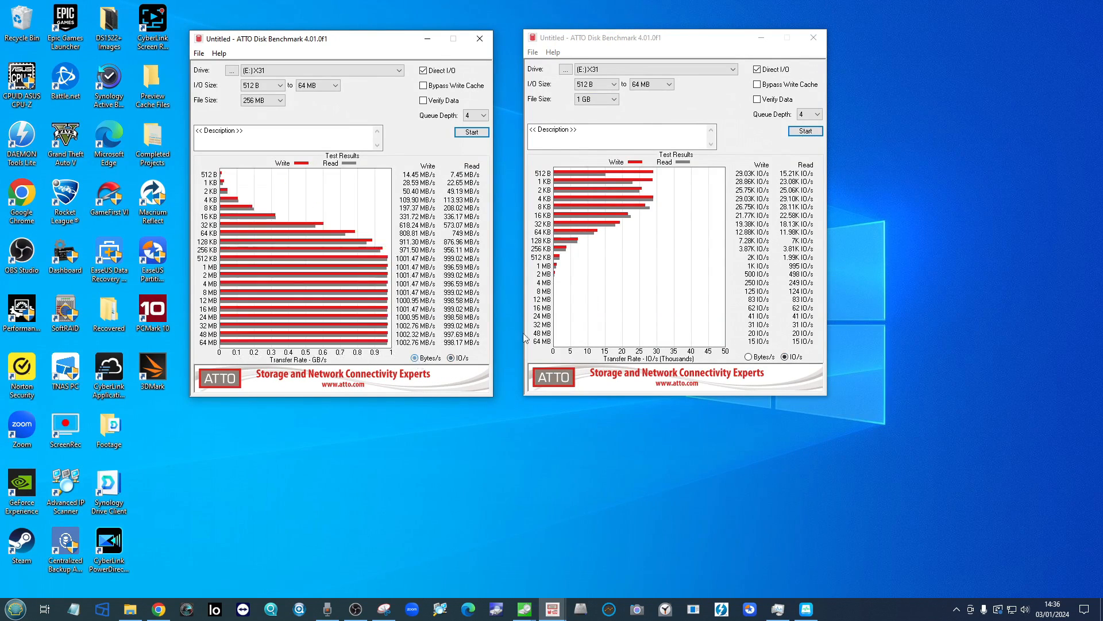
click(747, 356)
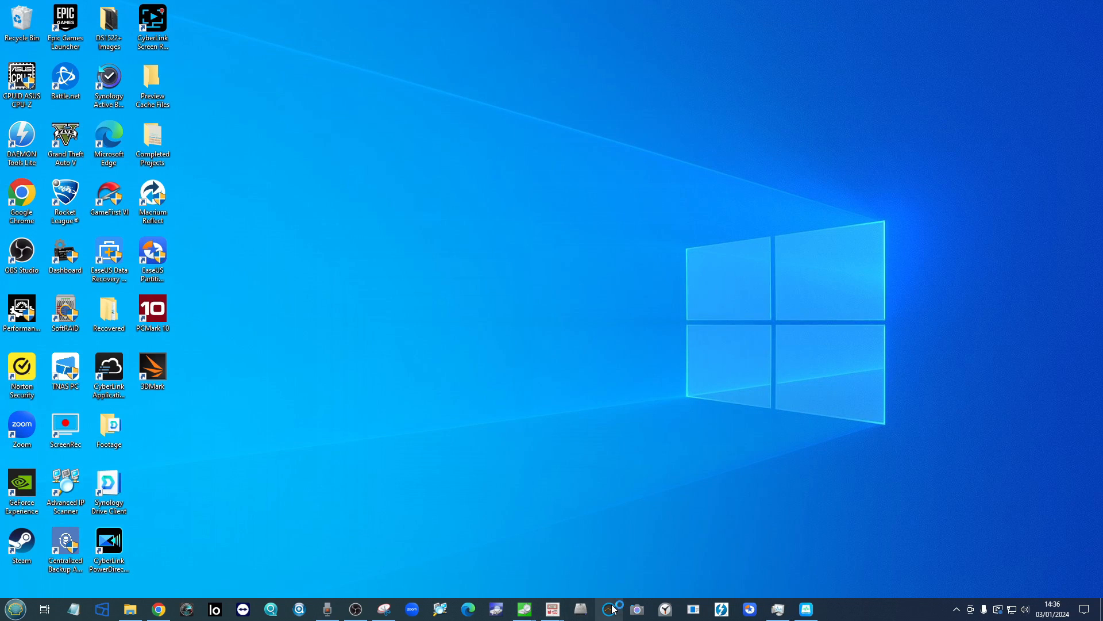
- Launch AJA System Test with a 1 GB test file and pick the Beetle X31 as target disk
click(613, 608)
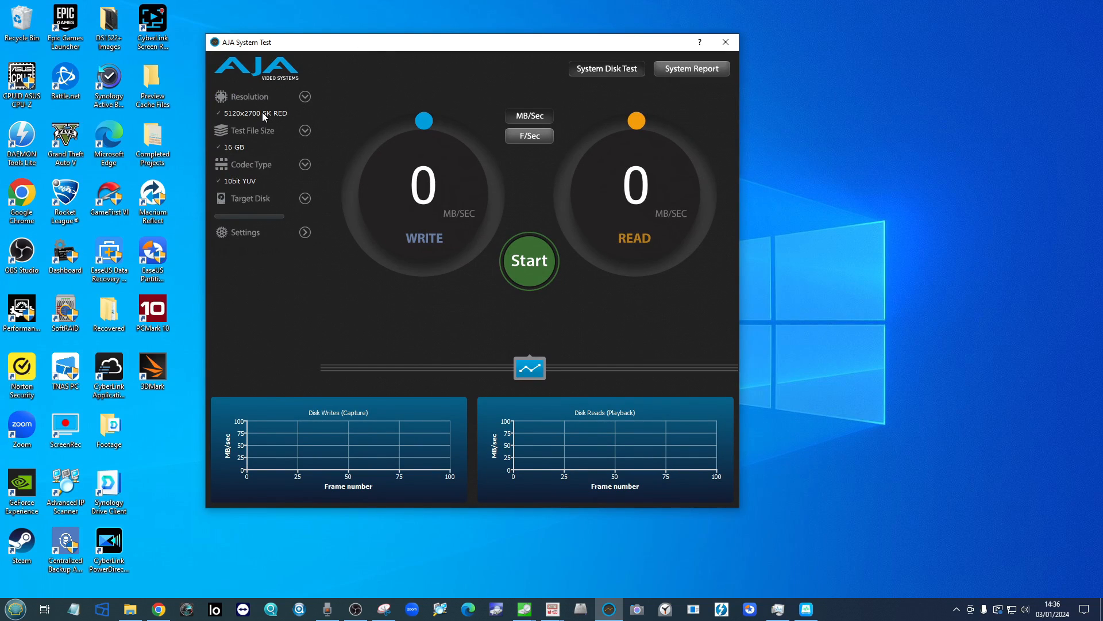
click(304, 130)
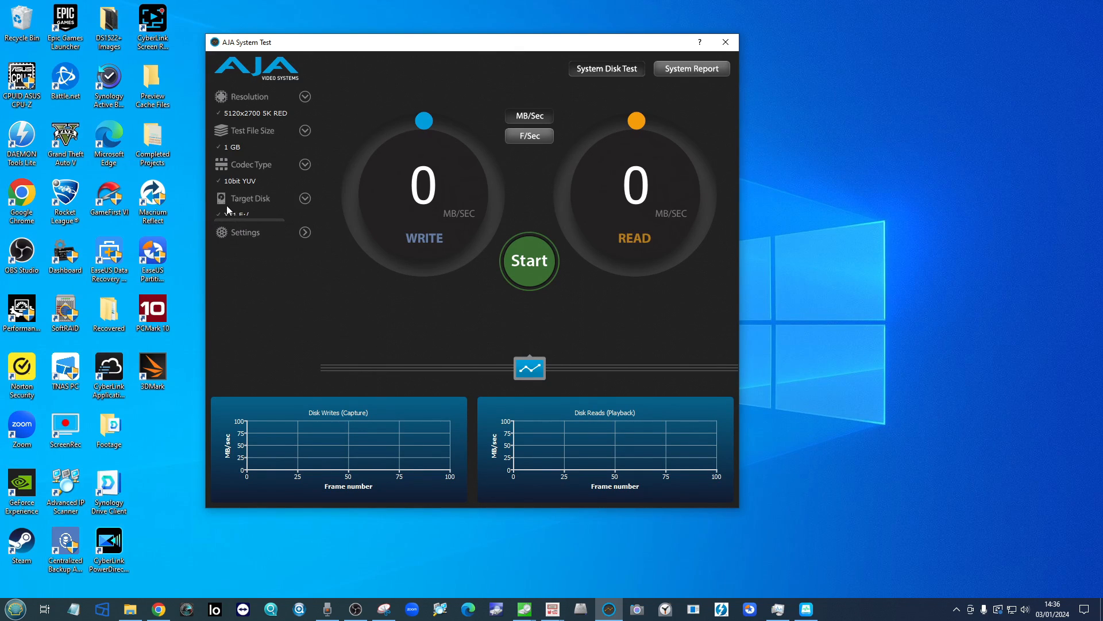
click(529, 261)
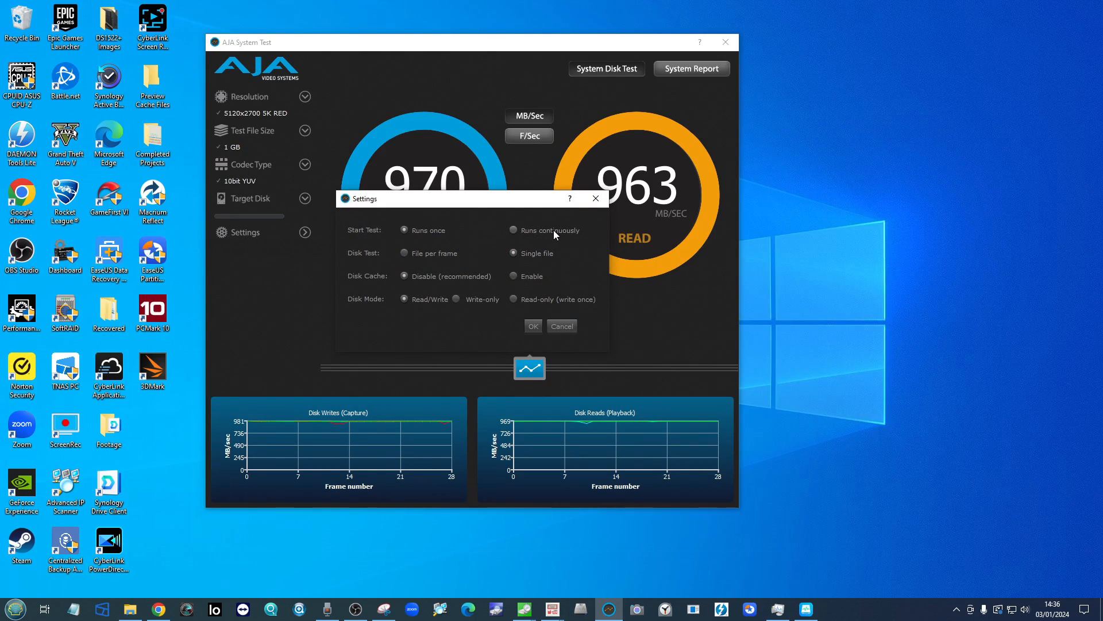
- Select Runs continuously under Start Test and confirm with OK
click(514, 230)
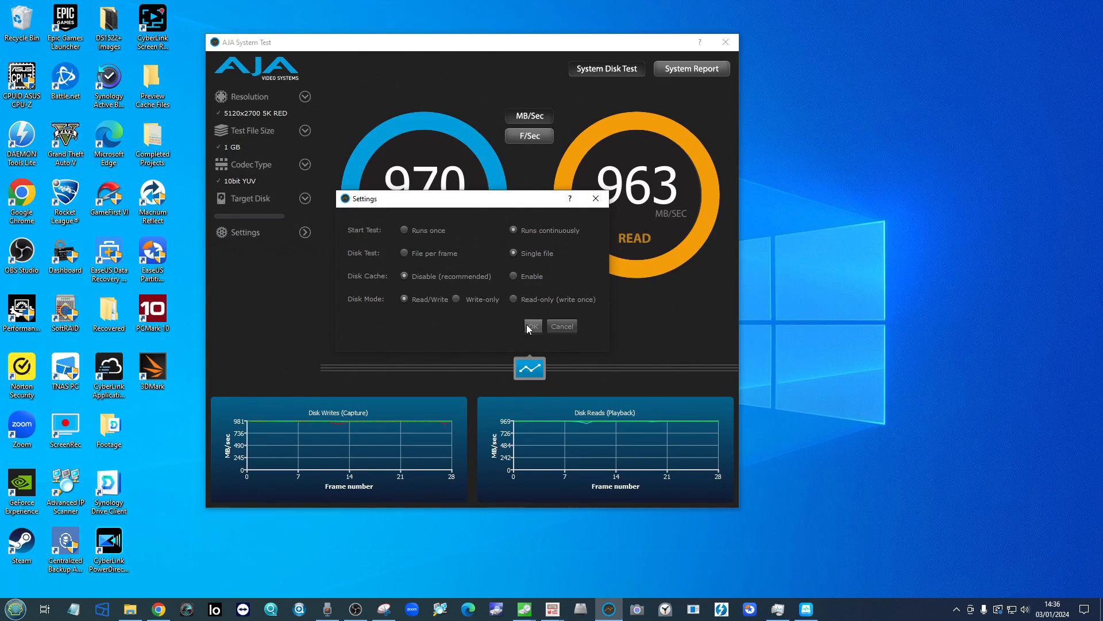
click(533, 327)
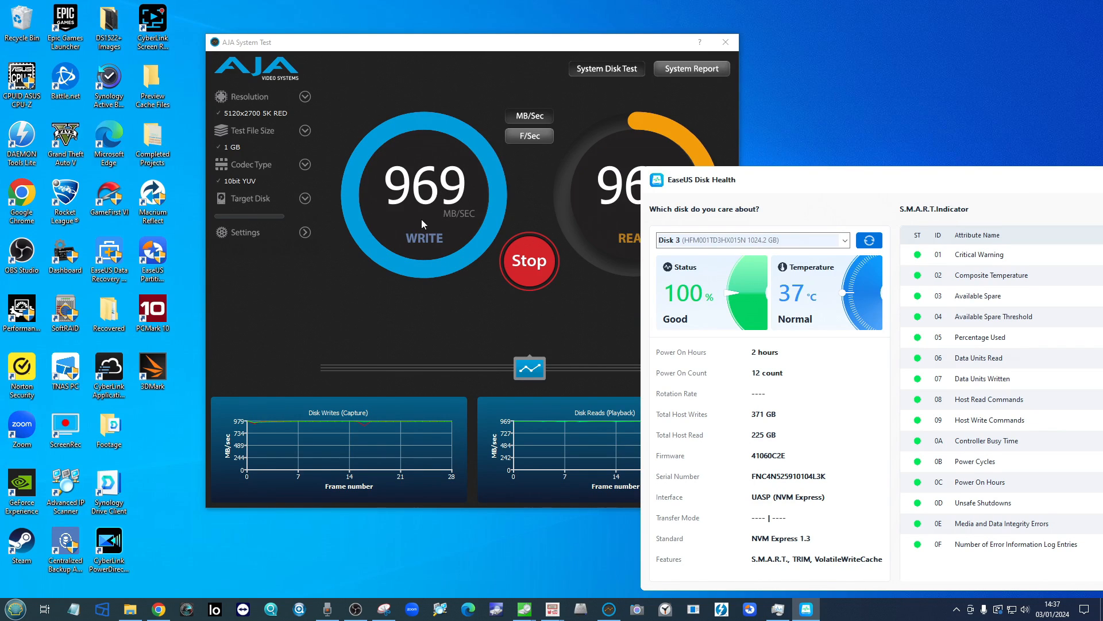
mouse_move(806, 294)
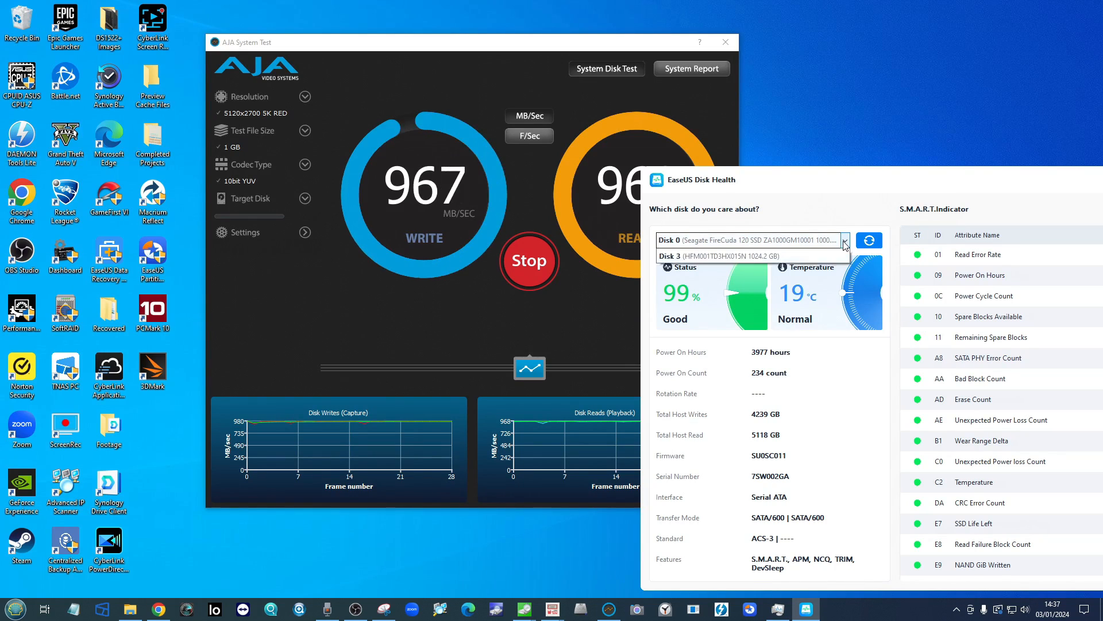
- Select Disk 3 in EaseUS Disk Health to watch the external drive's 38 °C temperature
click(721, 255)
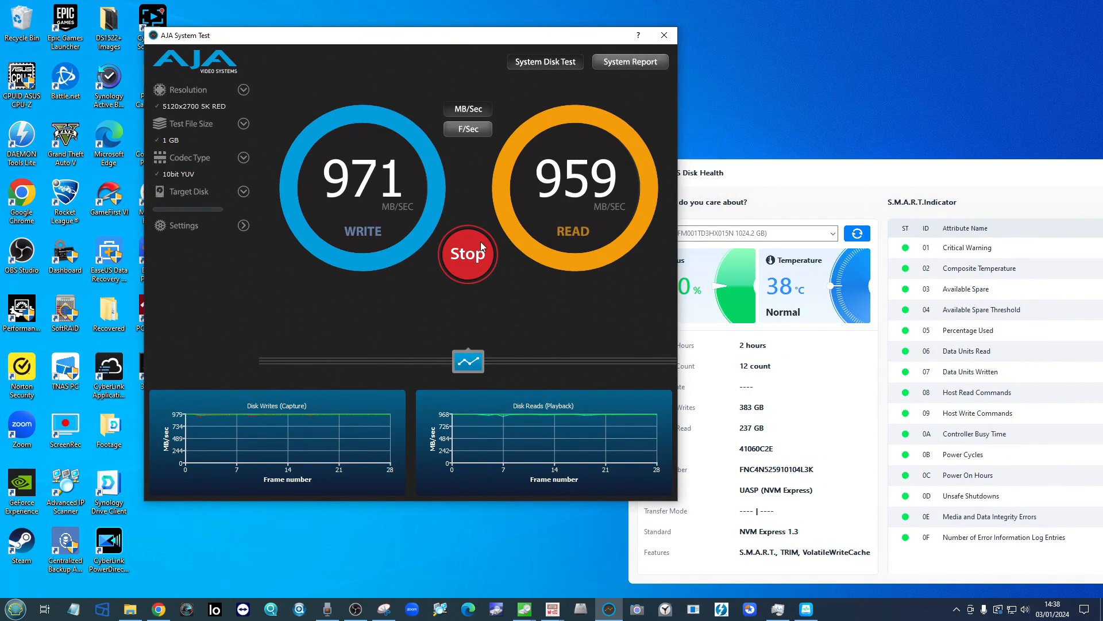
- Stop the 1 GB run, restart the continuous test with a 16 GB file, then stop it again
click(468, 254)
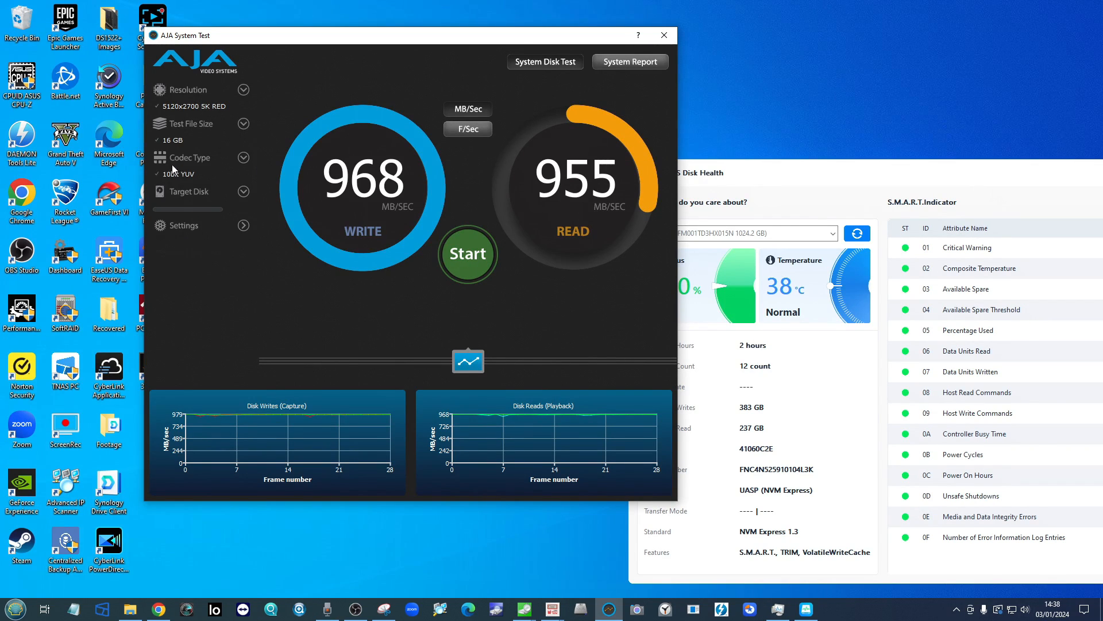
click(467, 254)
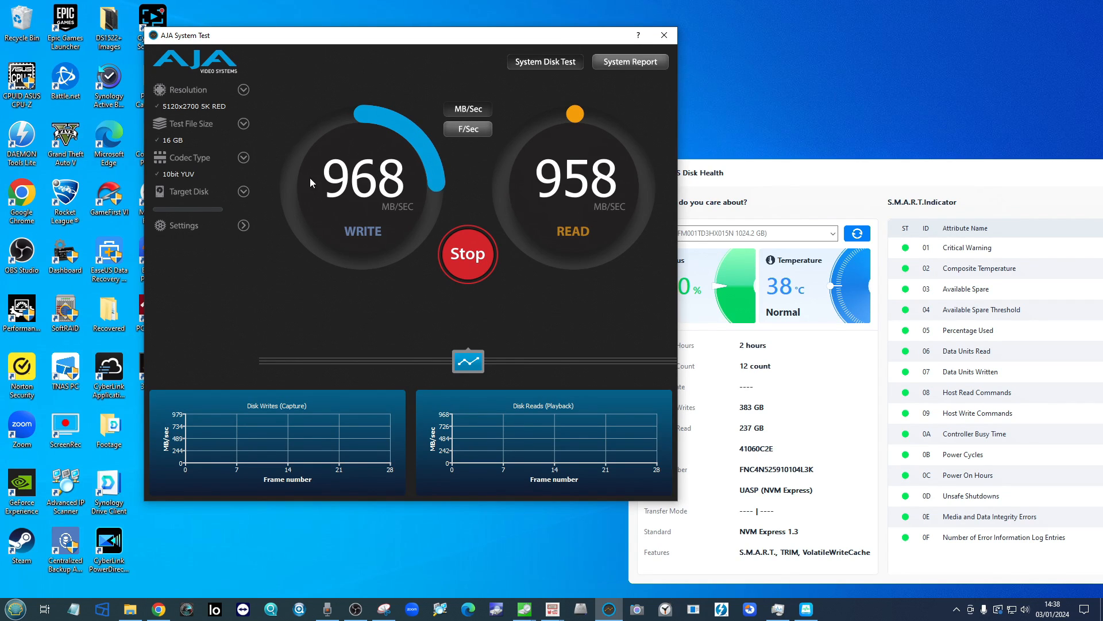
mouse_move(401, 271)
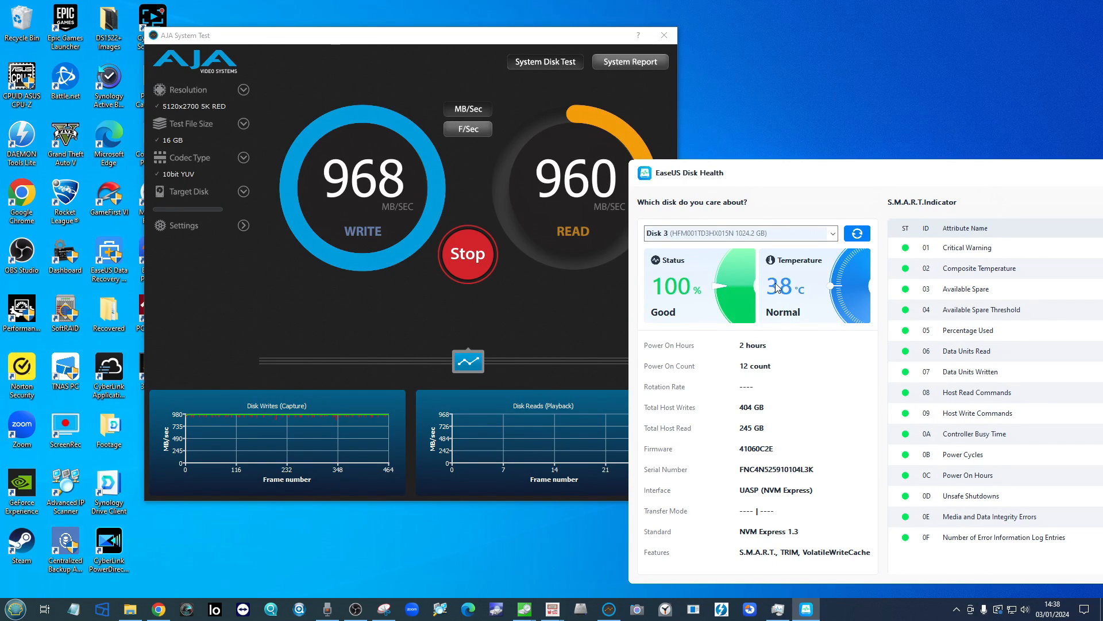
mouse_move(781, 294)
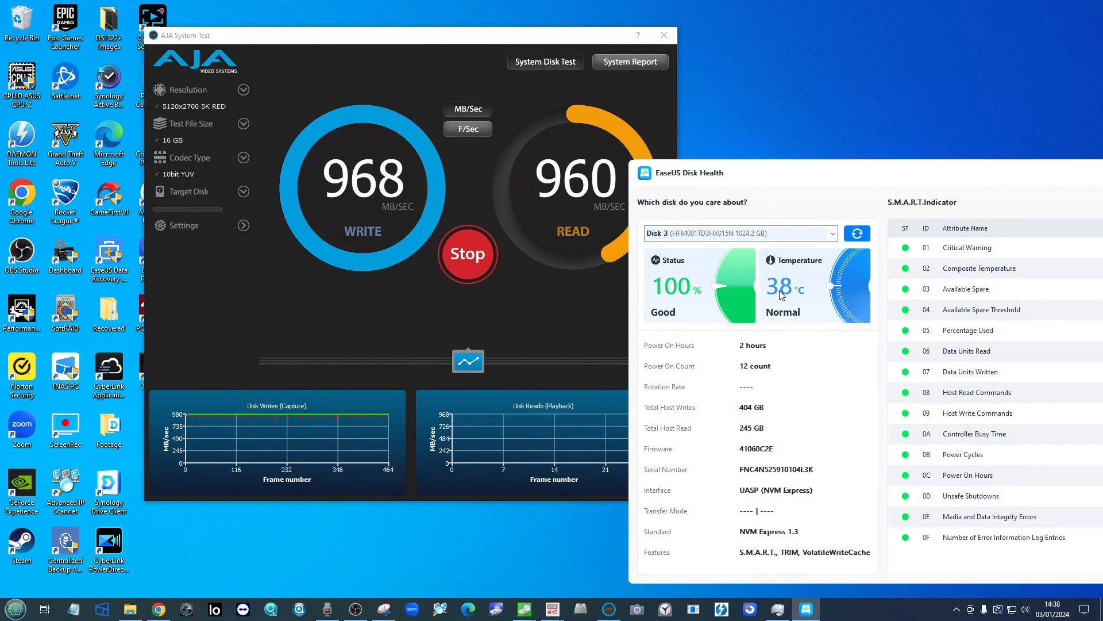
mouse_move(841, 216)
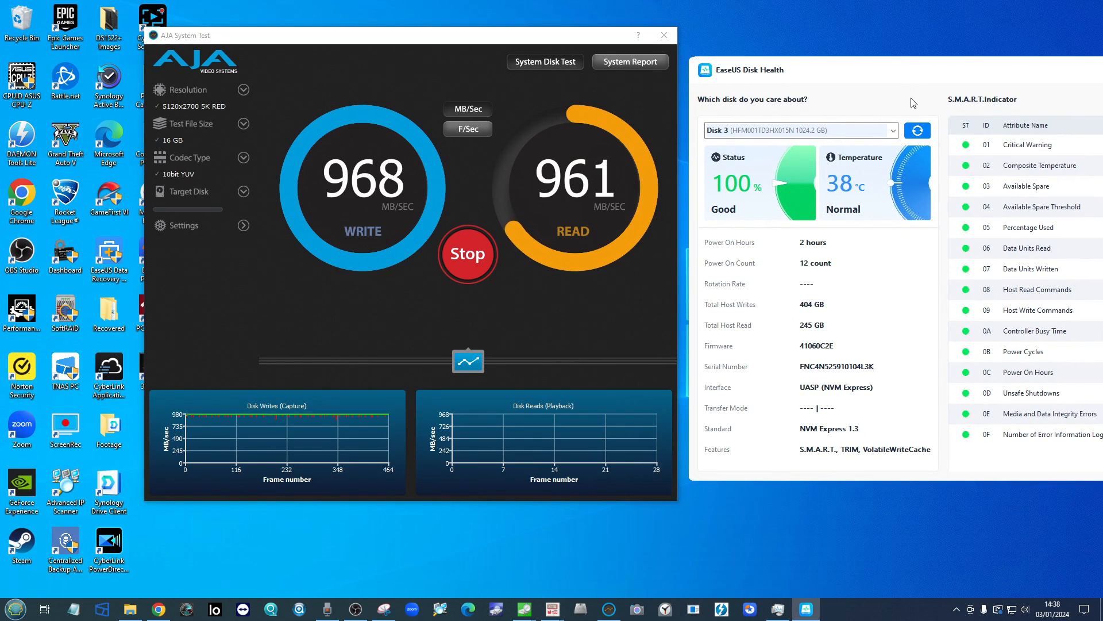
mouse_move(907, 39)
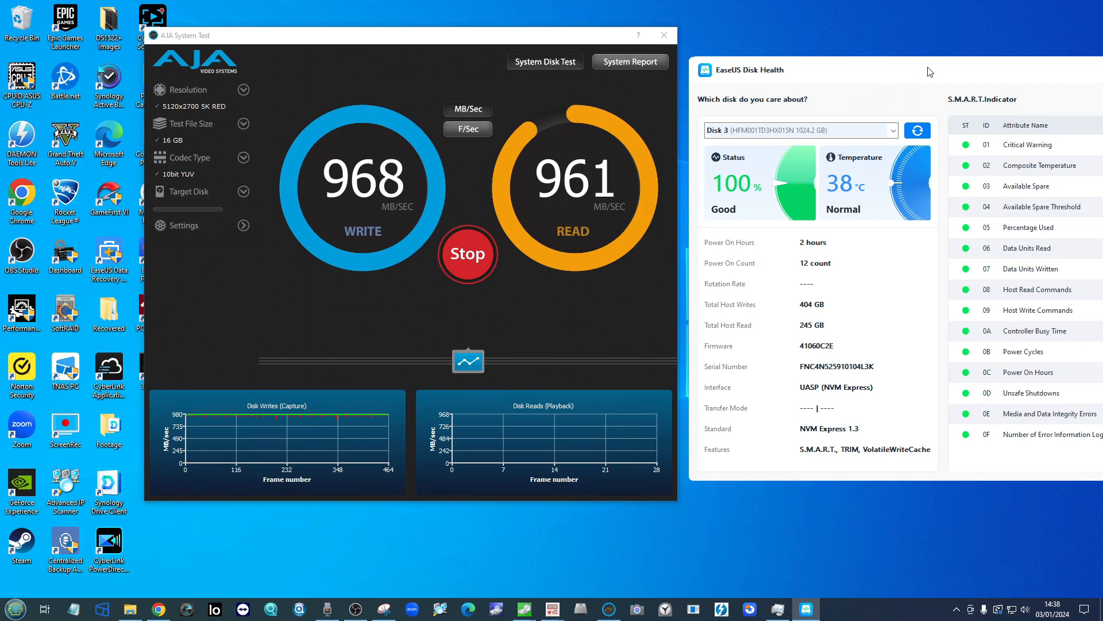
click(468, 254)
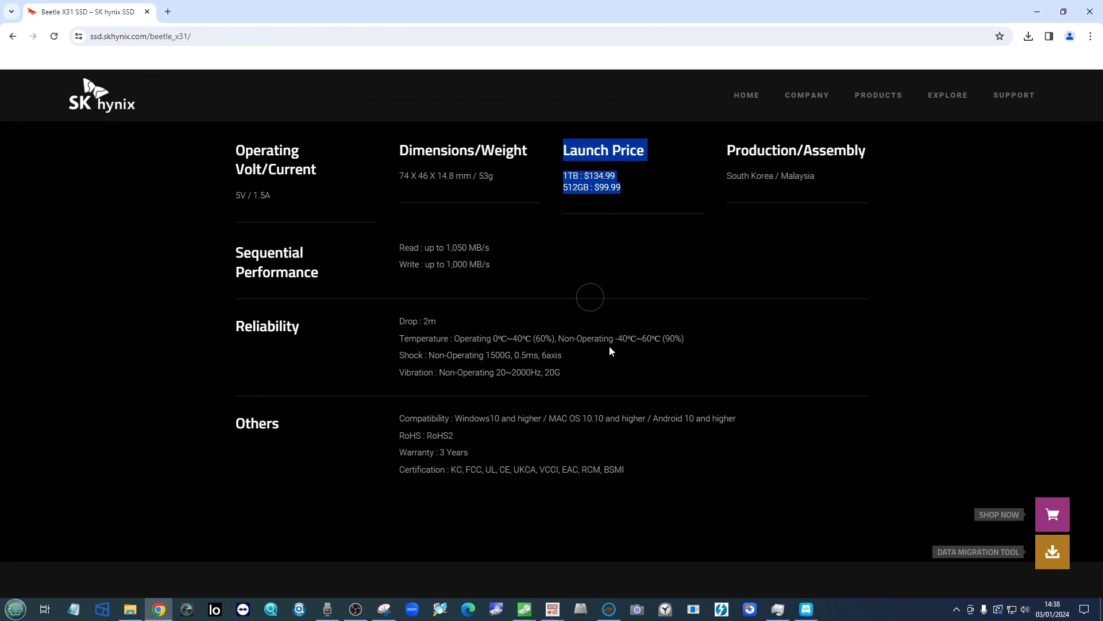
- Scroll the Beetle X31 spec table toward the launch prices
scroll(down, 3)
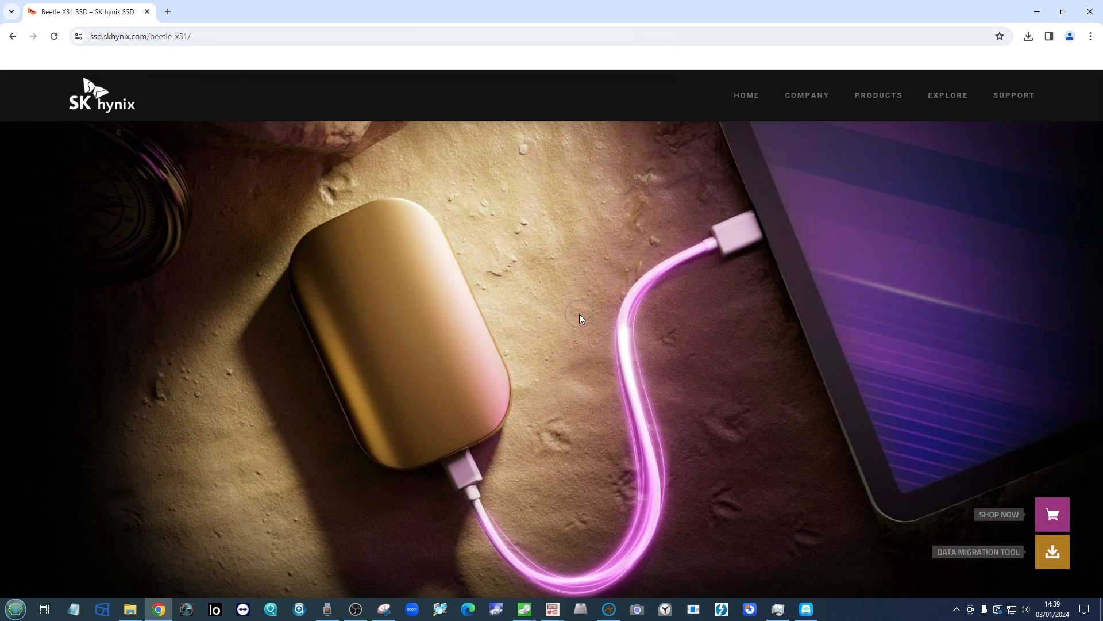
mouse_move(549, 328)
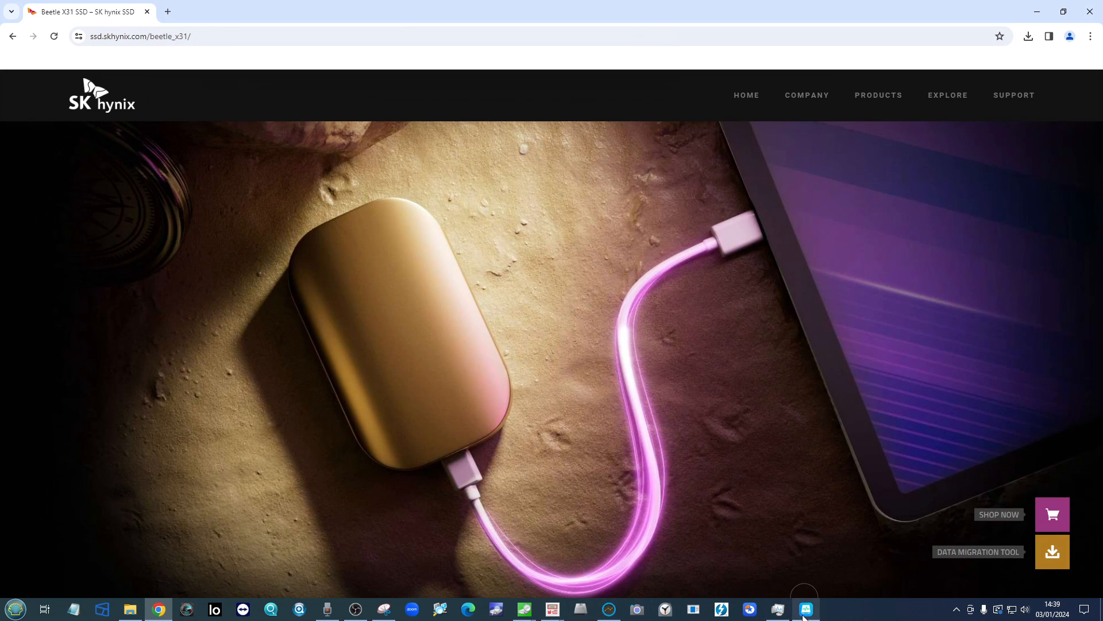
- View the Lexar NM790's health data alongside CrystalDiskInfo, close that report, then close EaseUS Disk Health
click(806, 609)
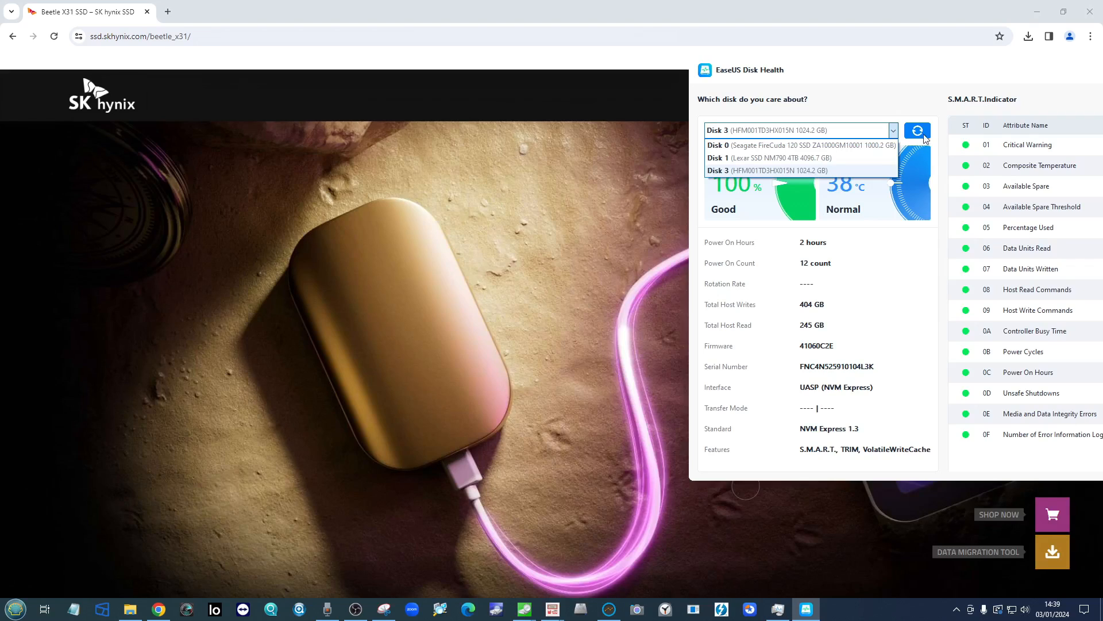
click(757, 157)
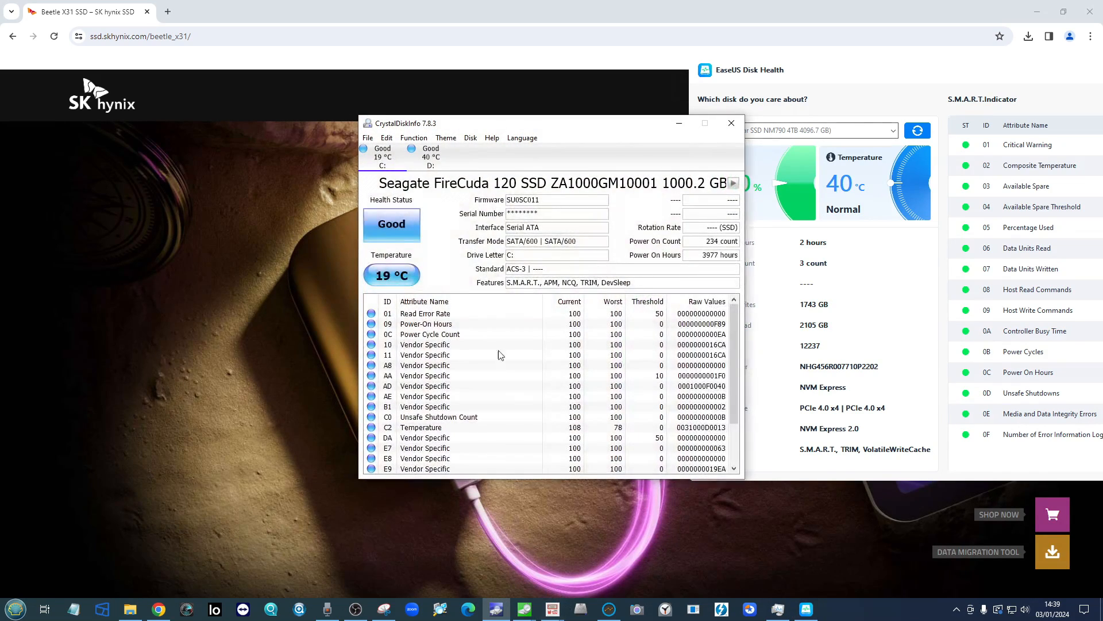
click(429, 157)
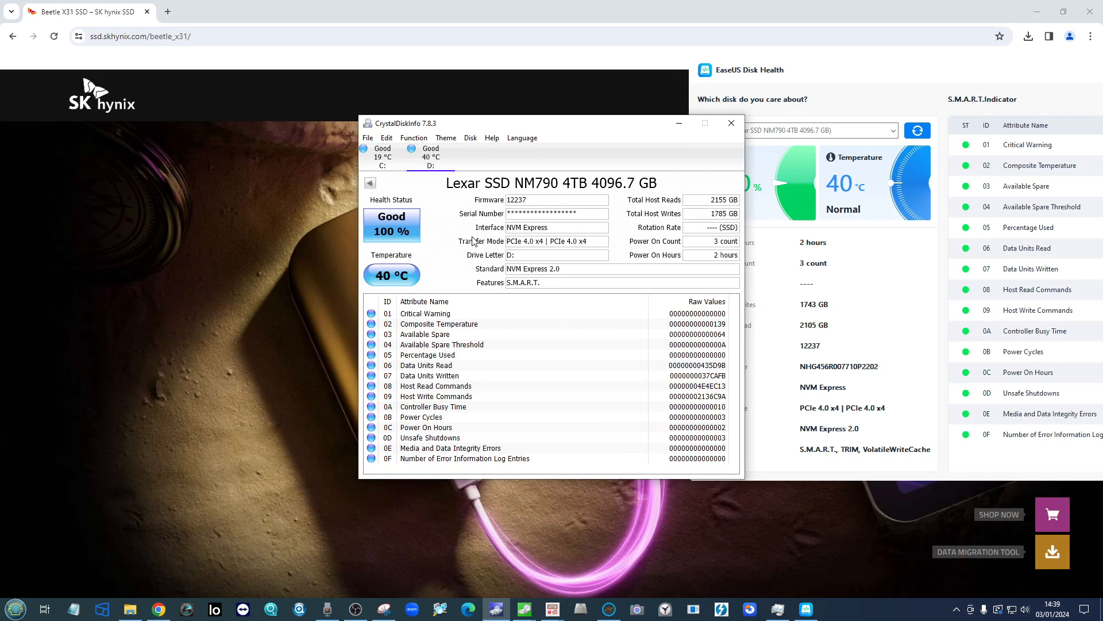
mouse_move(395, 260)
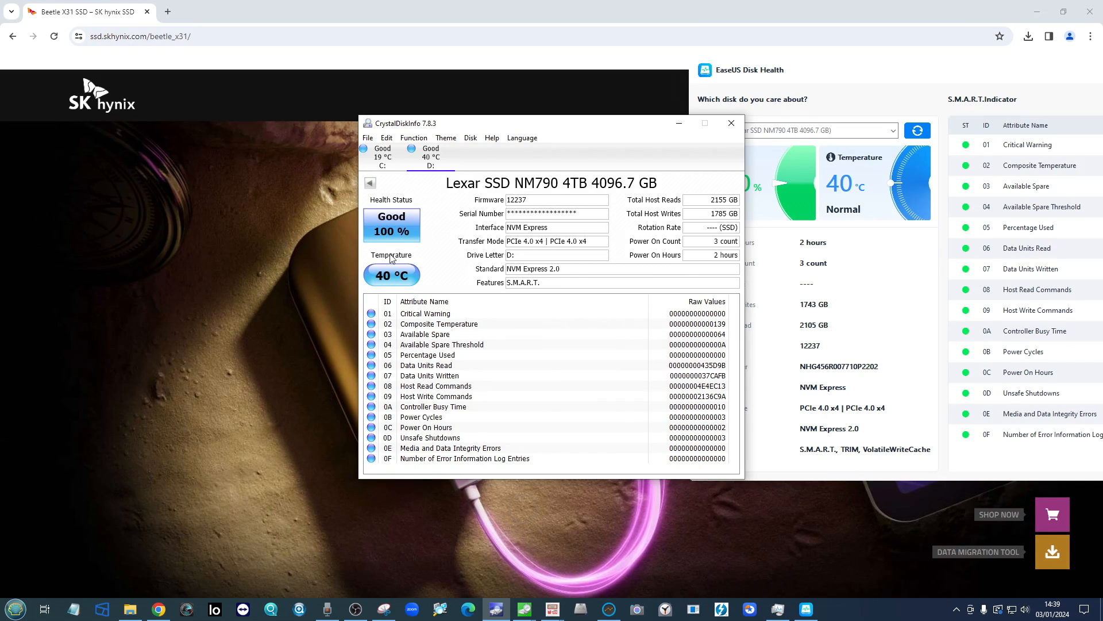
click(731, 123)
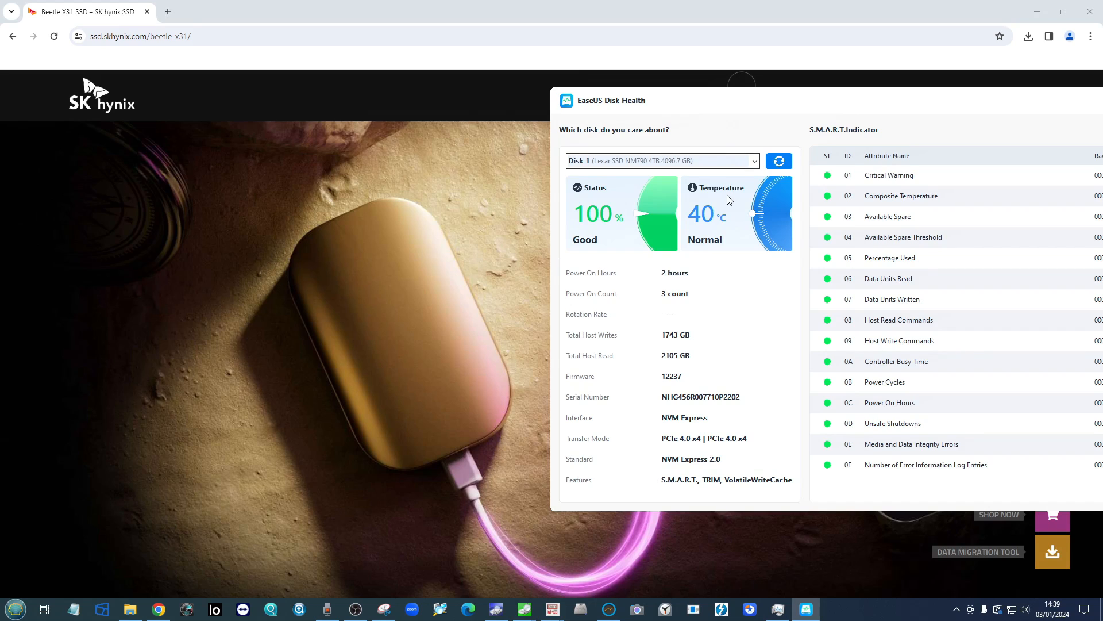
mouse_move(749, 196)
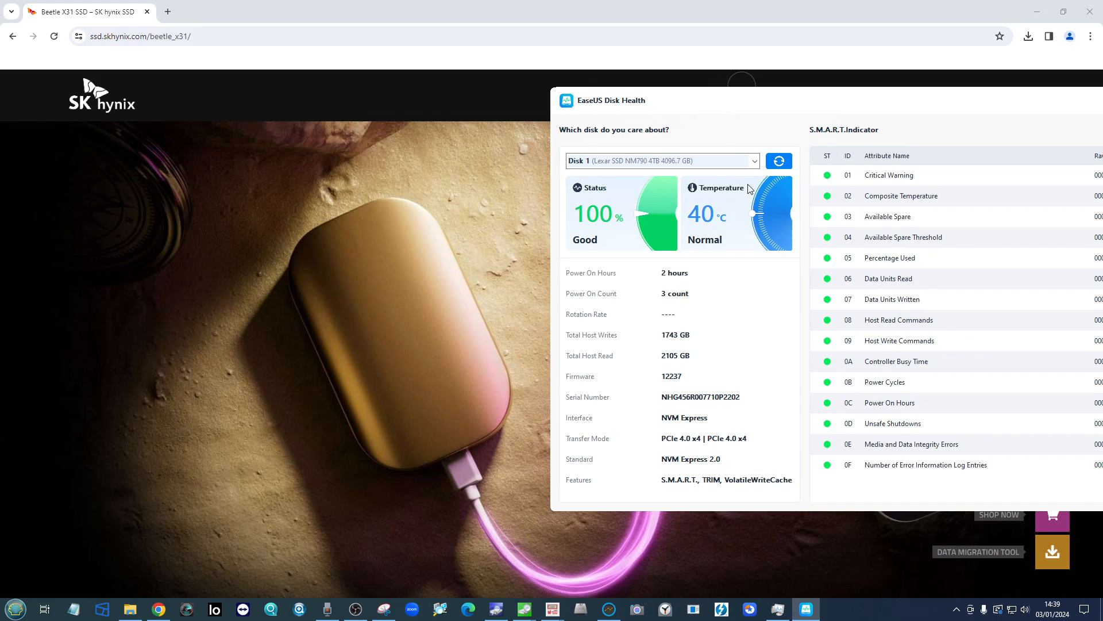
mouse_move(740, 101)
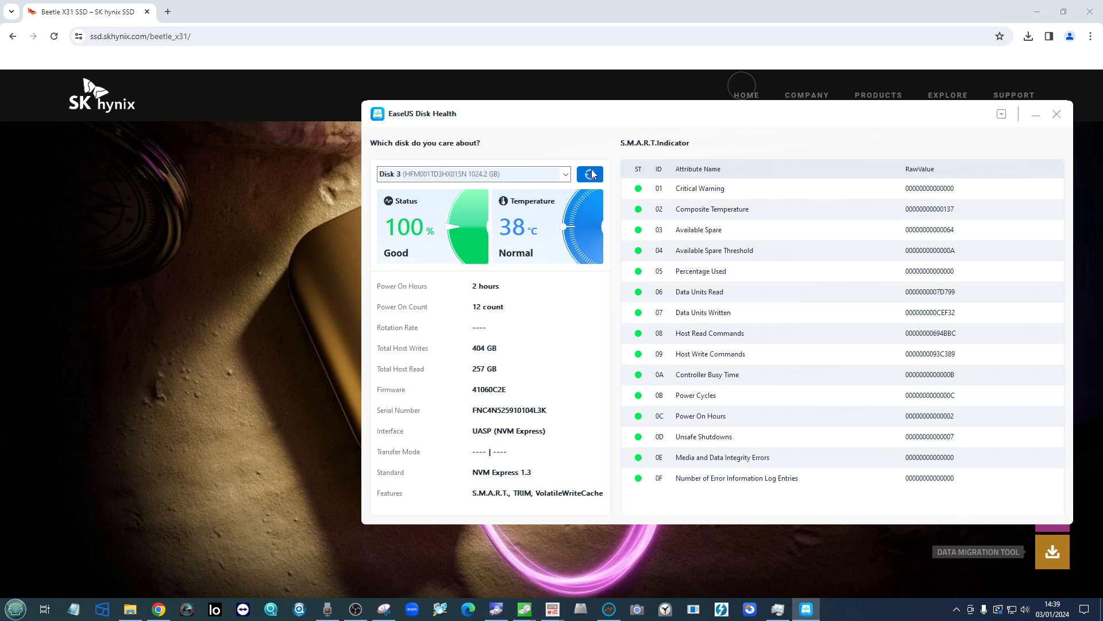
click(1057, 113)
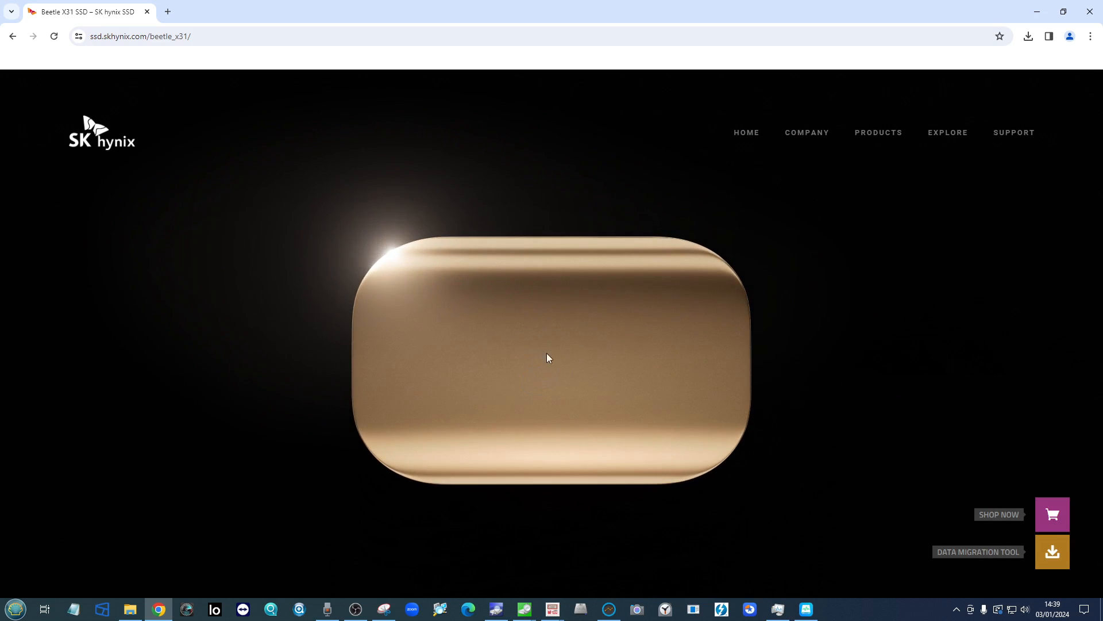
- Scroll the ssd.skhynix.com Beetle X31 page down to Specifications and review the Reliability row
scroll(down, 3)
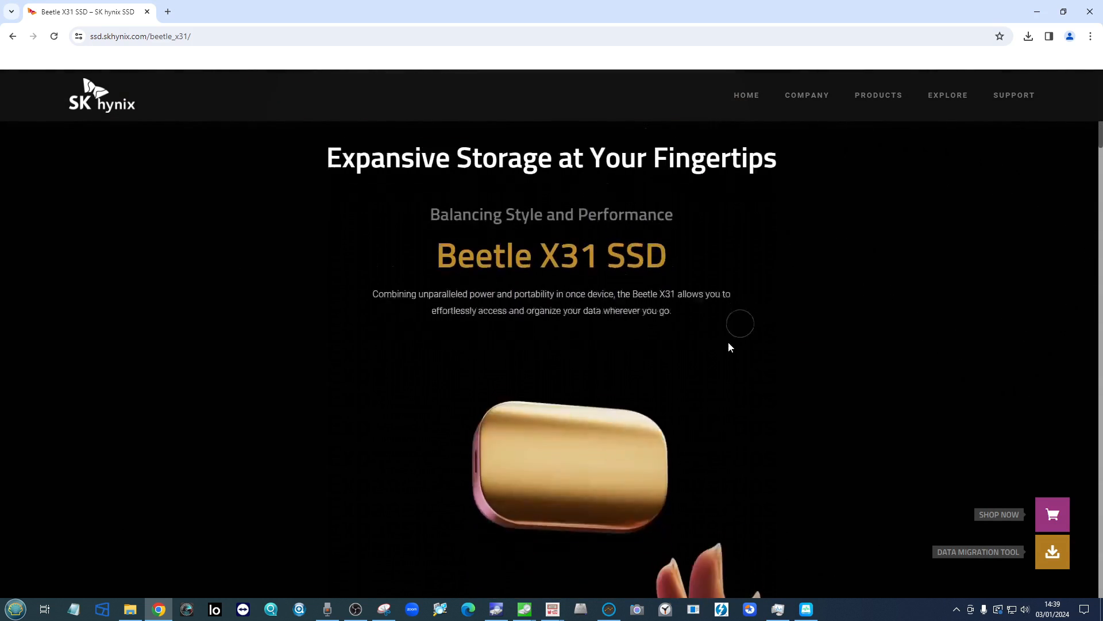
scroll(down, 3)
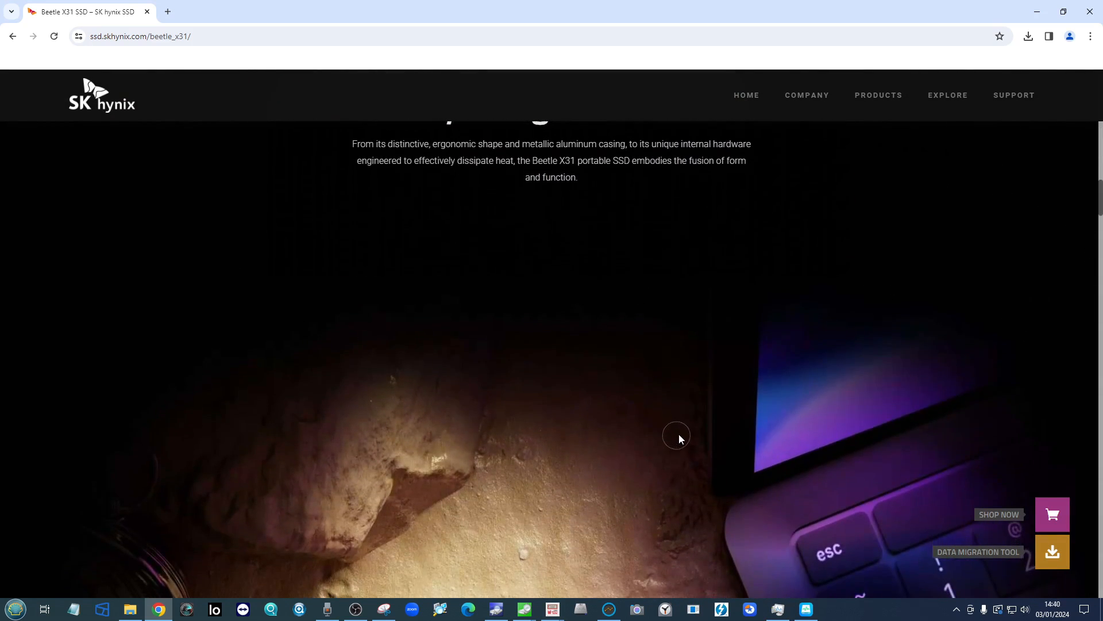
scroll(down, 3)
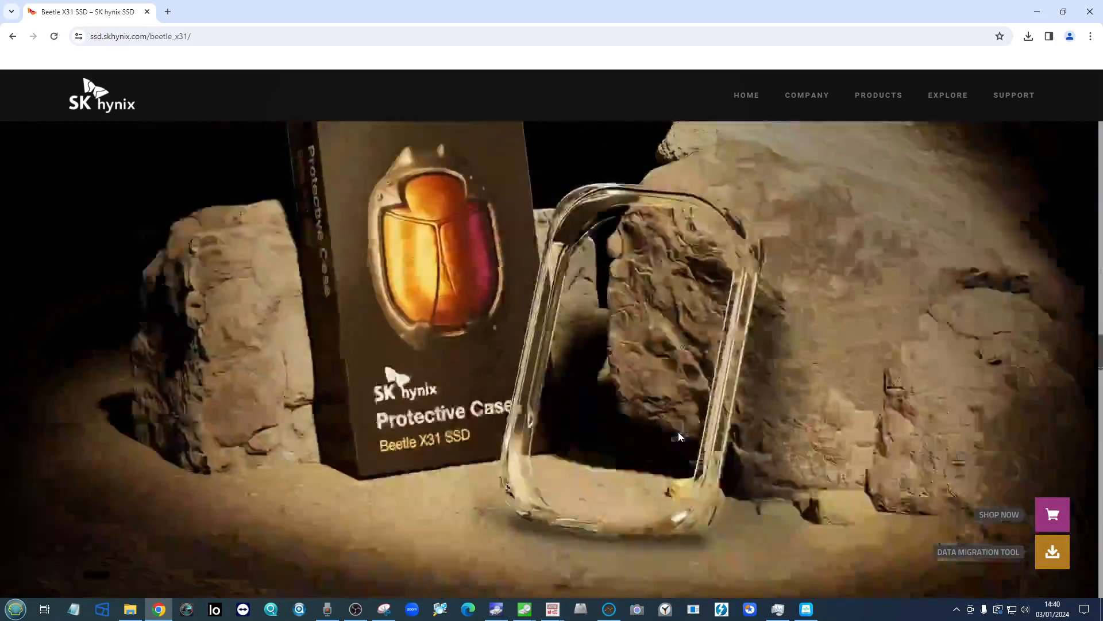
scroll(down, 3)
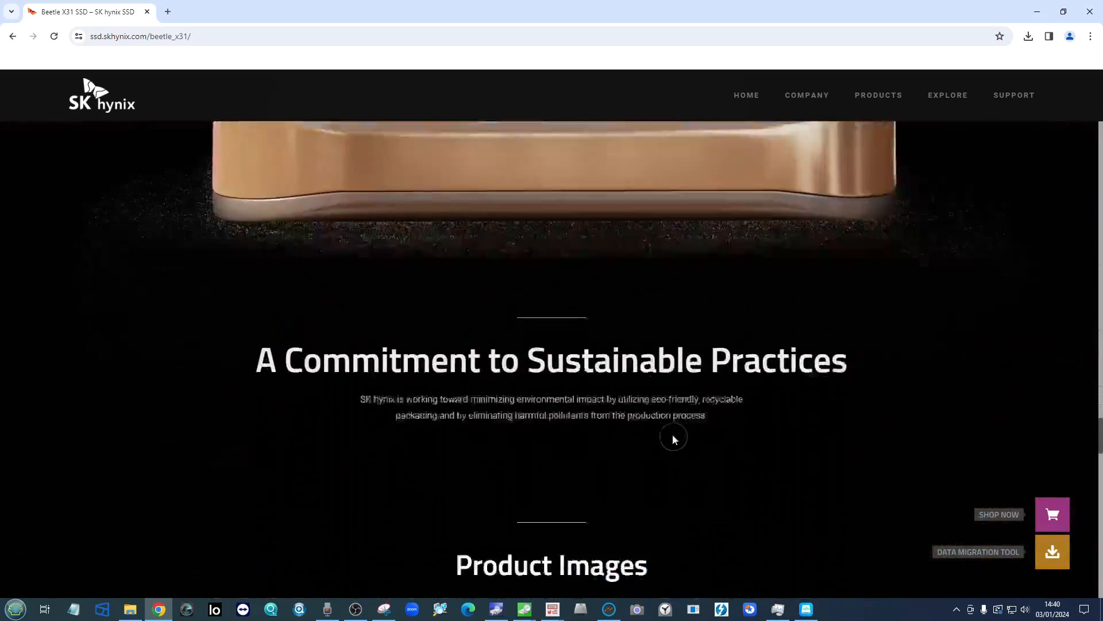
scroll(down, 3)
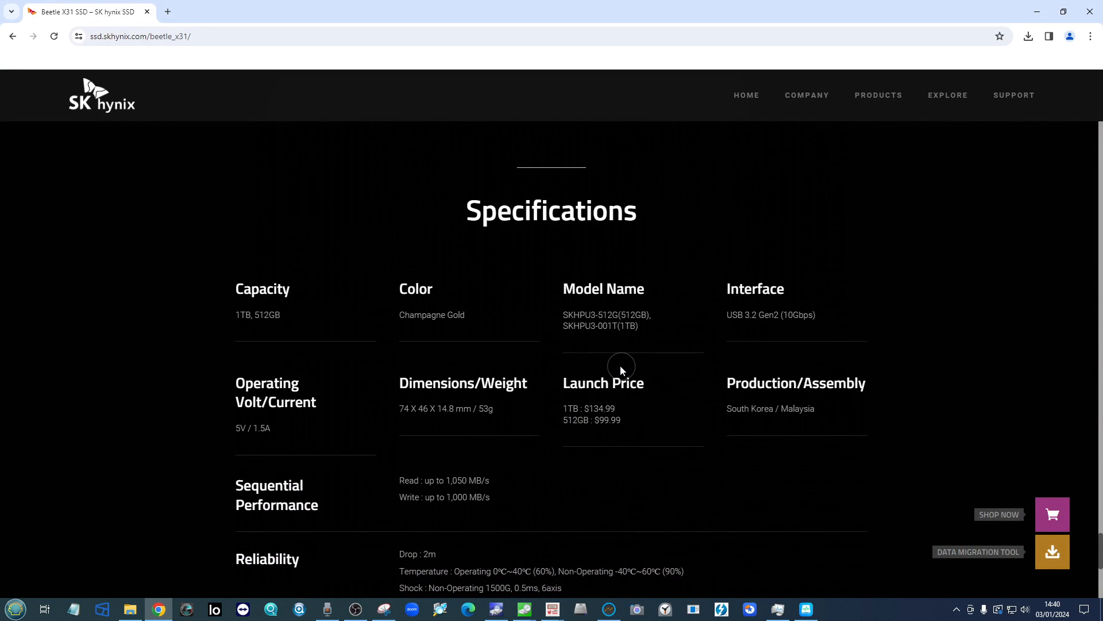
scroll(down, 3)
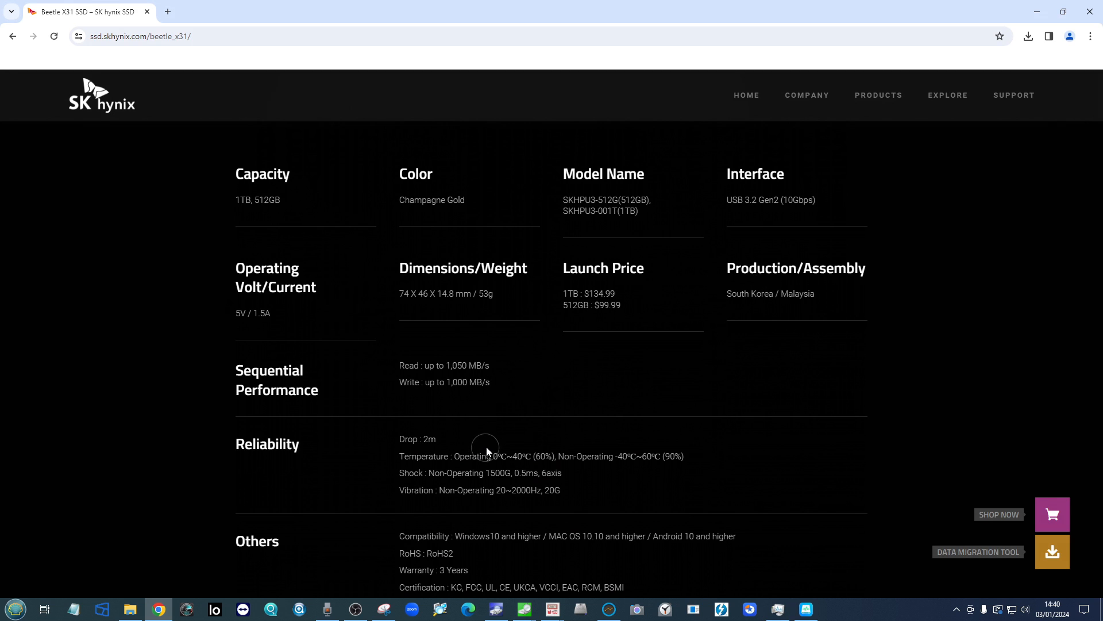
scroll(down, 3)
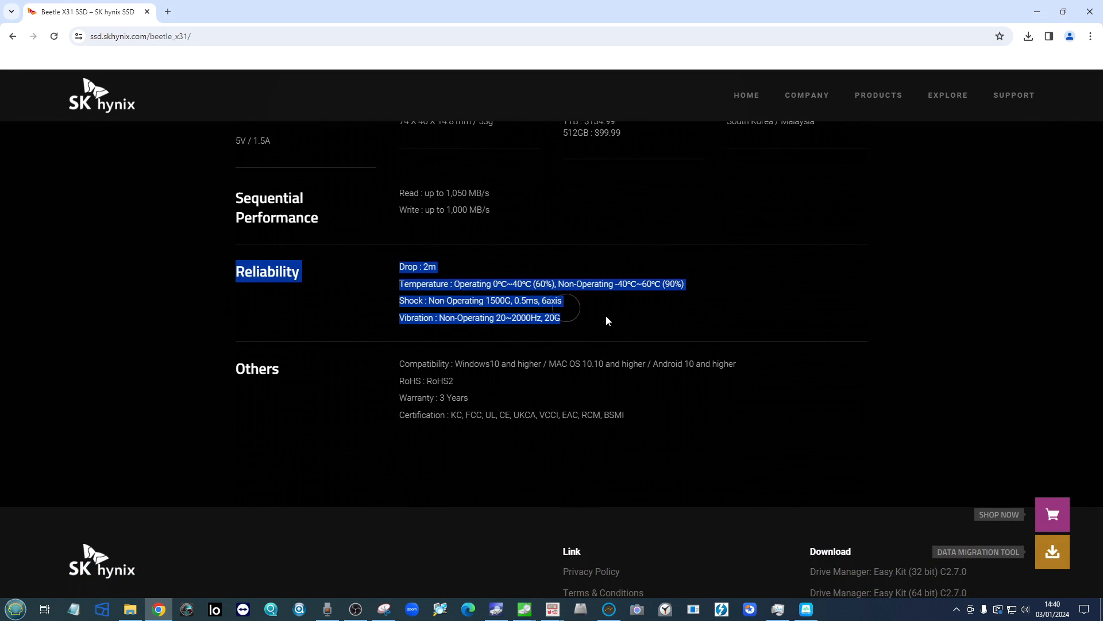
scroll(down, 3)
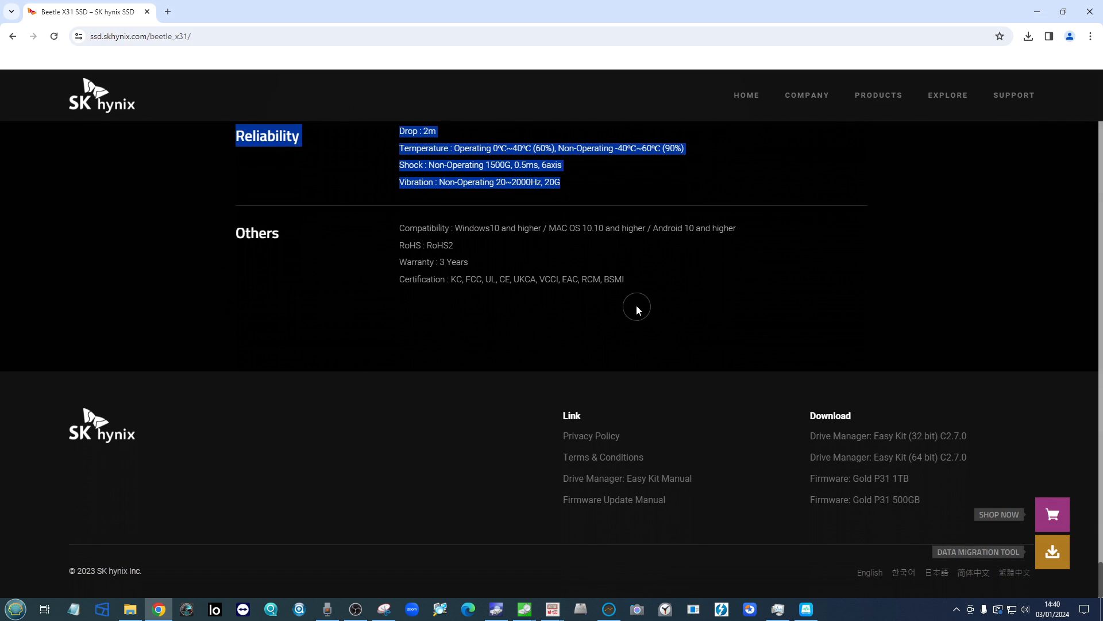
mouse_move(1051, 490)
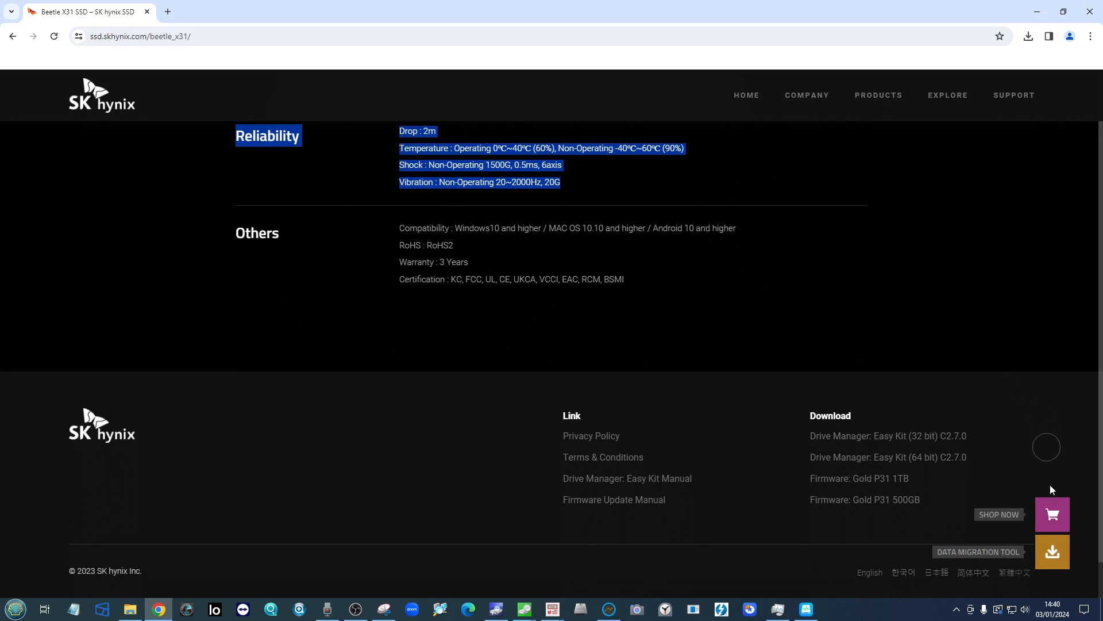
scroll(up, 3)
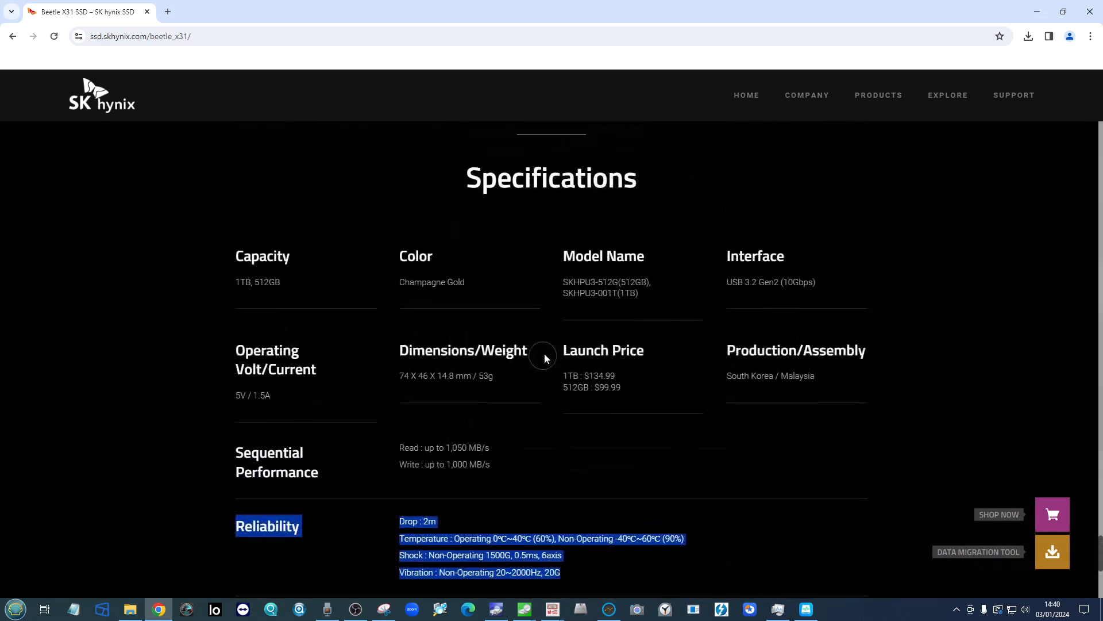
scroll(down, 3)
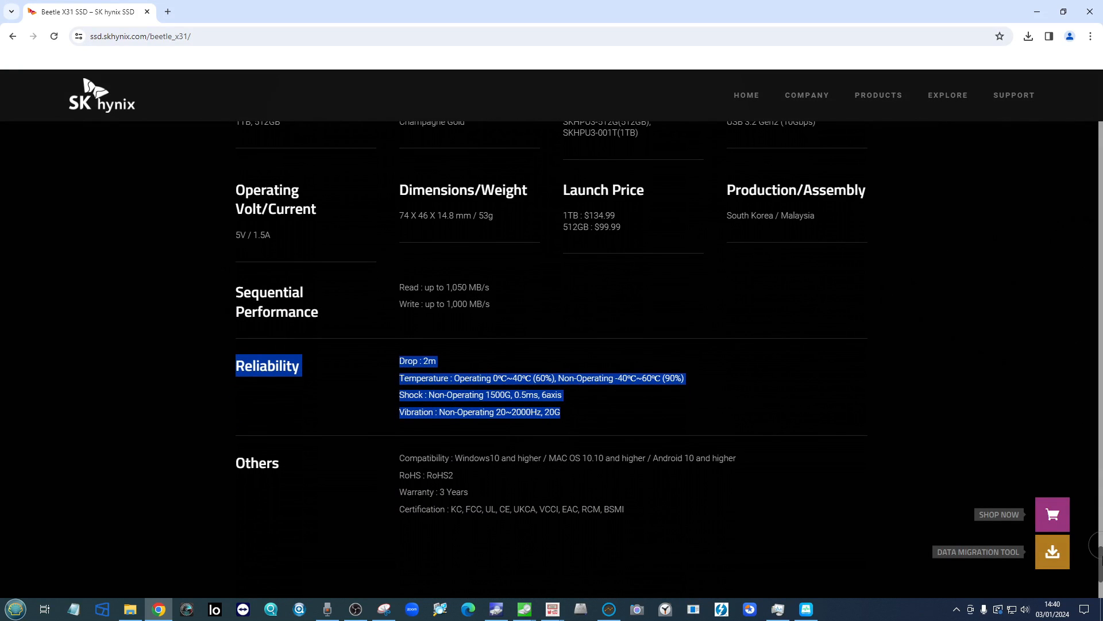
scroll(up, 3)
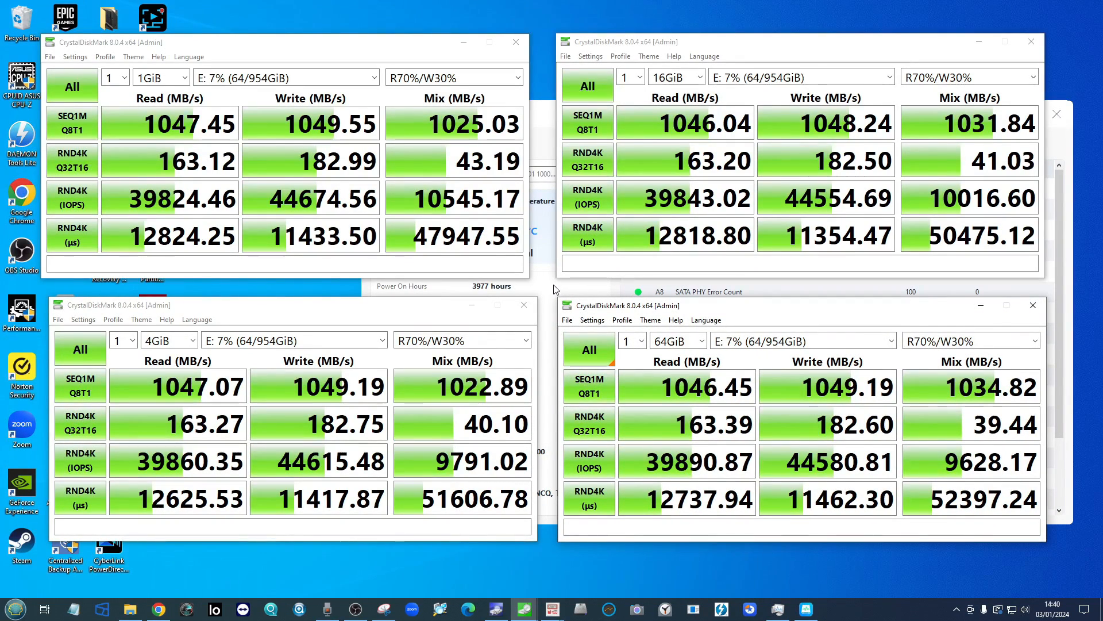
mouse_move(576, 283)
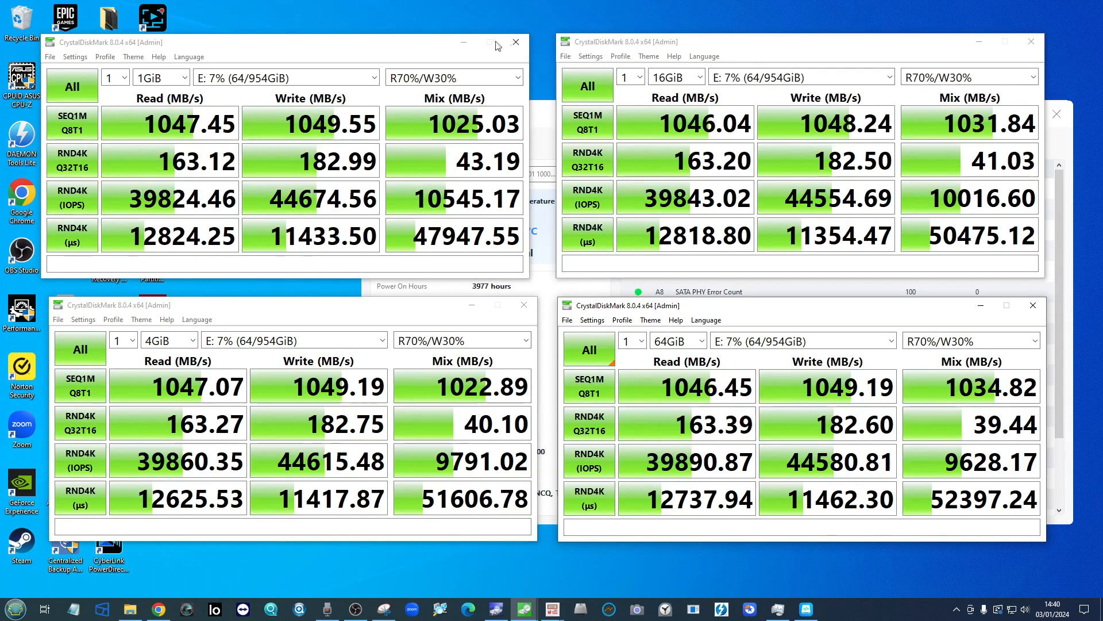
mouse_move(432, 44)
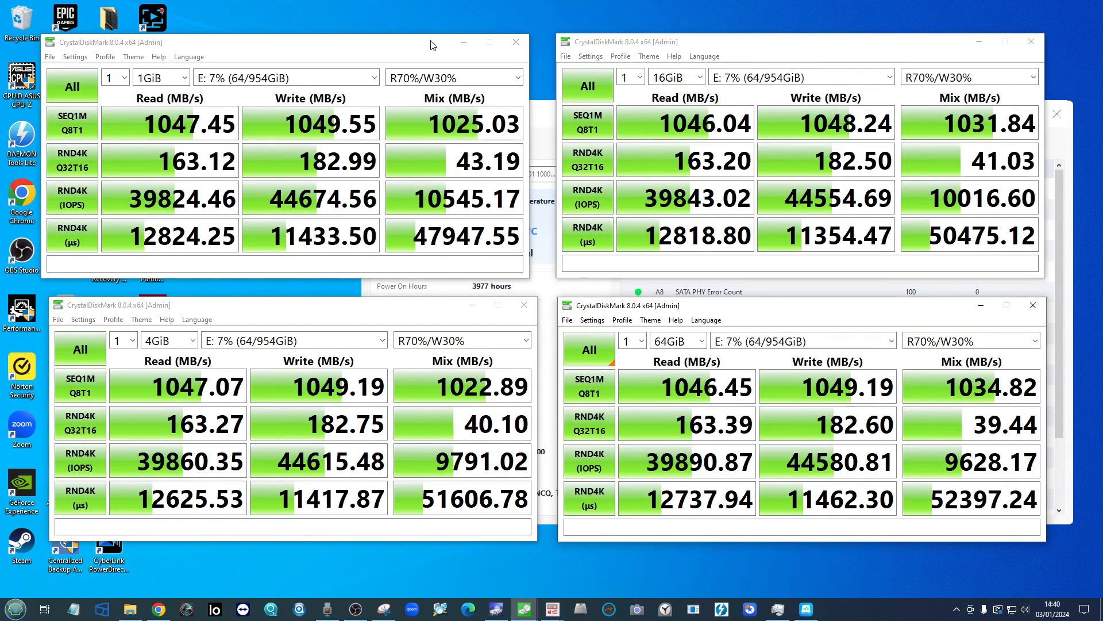